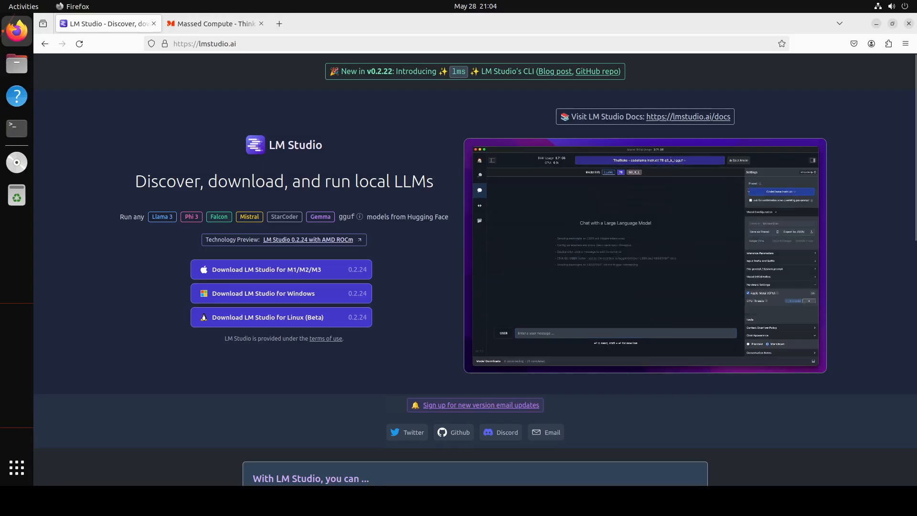
Browse between the Massed Compute site and the LM Studio homepage in Firefox.
{"action": "left_click", "coordinate": [780, 191]}
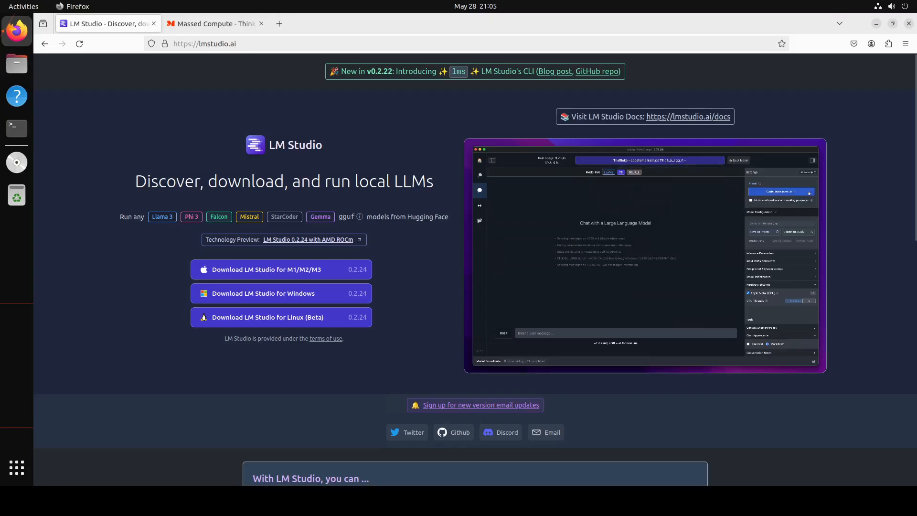
{"action": "left_click", "coordinate": [780, 191]}
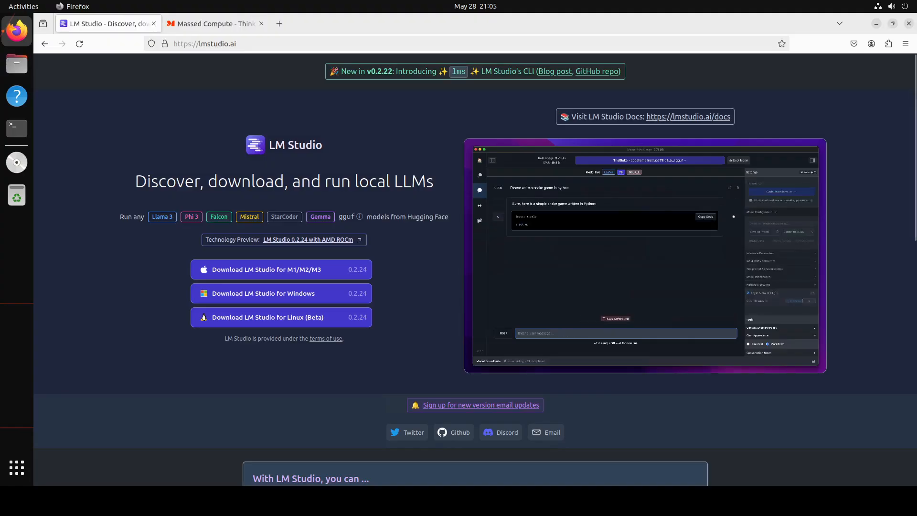
{"action": "left_click", "coordinate": [214, 23]}
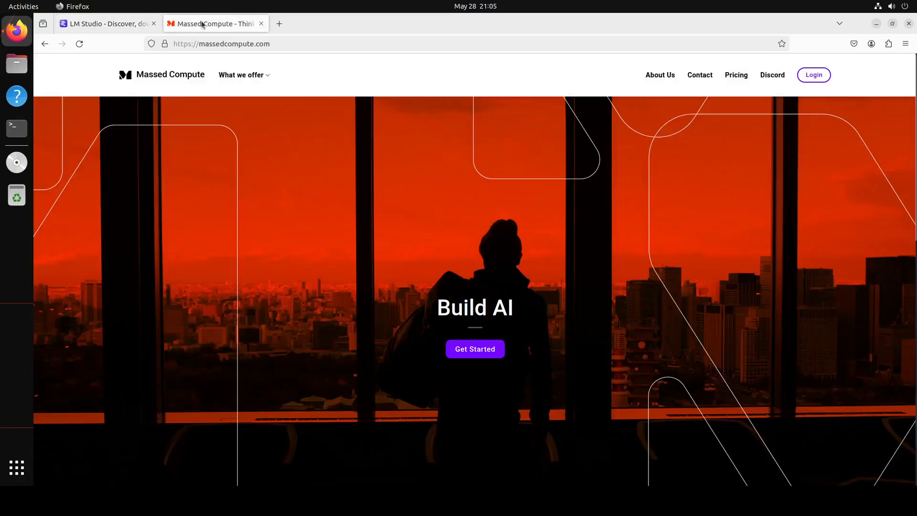
{"action": "mouse_move", "coordinate": [344, 114]}
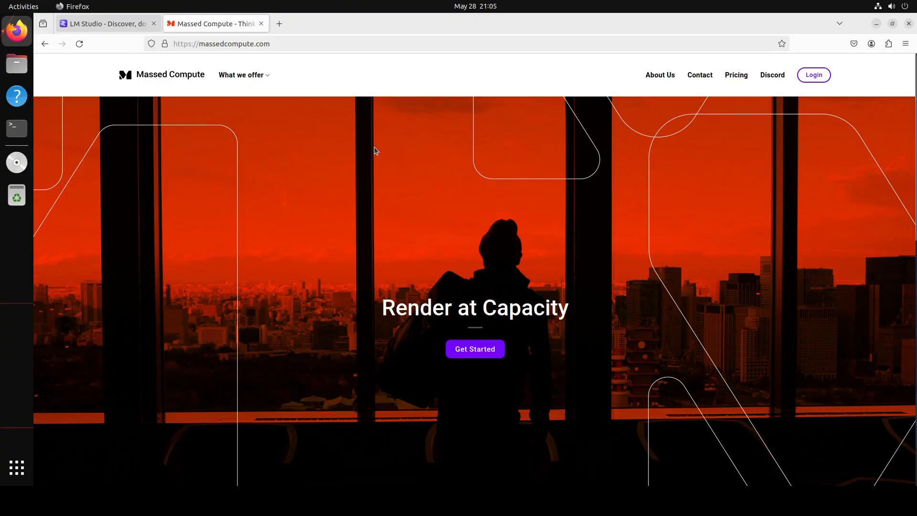
{"action": "left_click", "coordinate": [105, 23]}
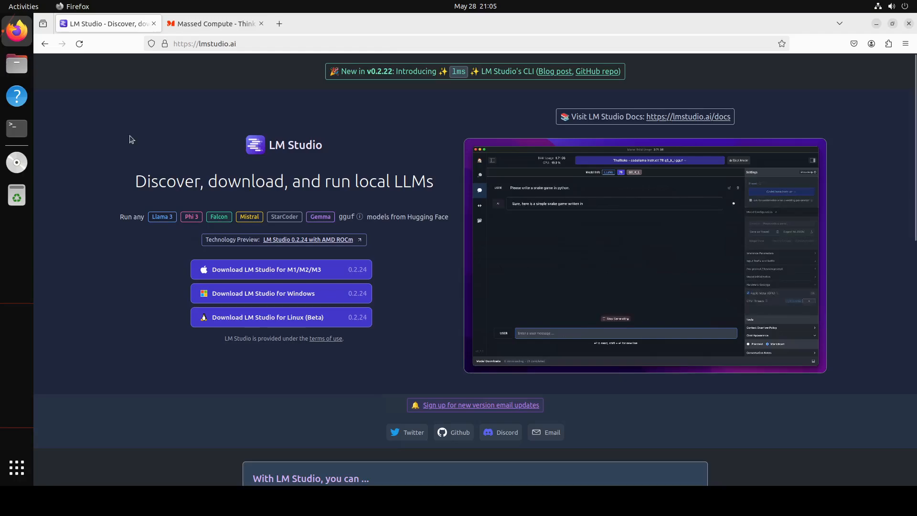
{"action": "mouse_move", "coordinate": [245, 324]}
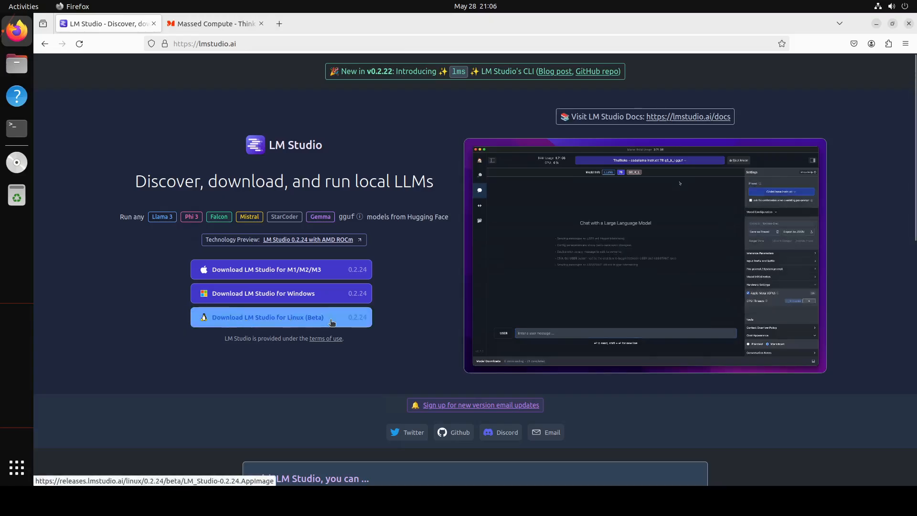
Download the LM Studio 0.2.24 Linux AppImage and show it in the complete downloads list.
{"action": "left_click", "coordinate": [268, 317]}
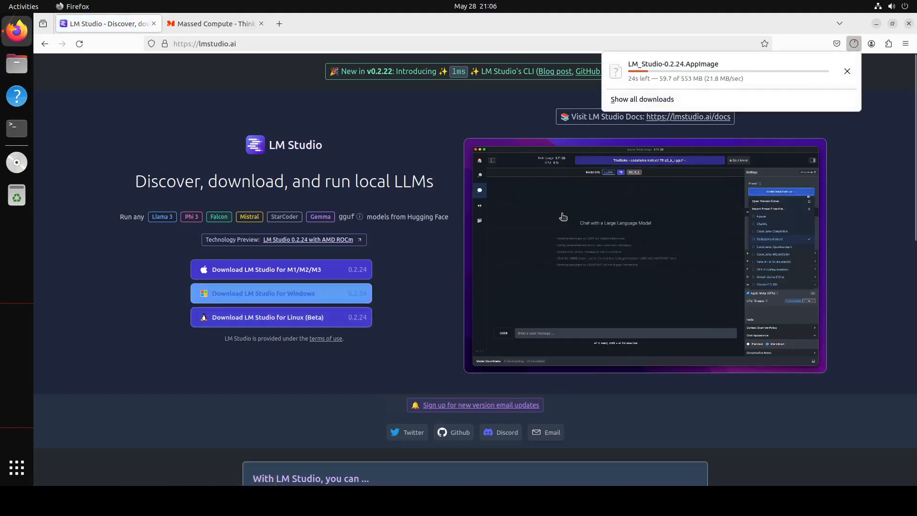
{"action": "mouse_move", "coordinate": [775, 108]}
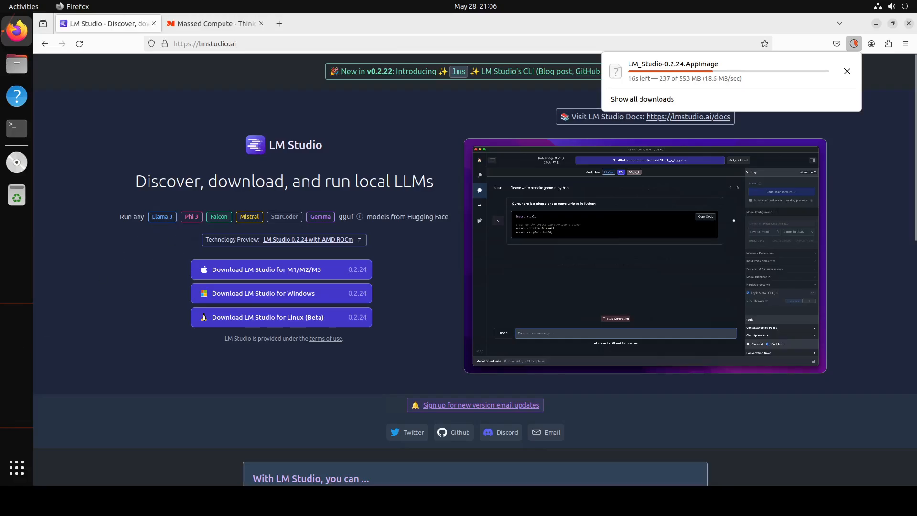
{"action": "left_click", "coordinate": [641, 99]}
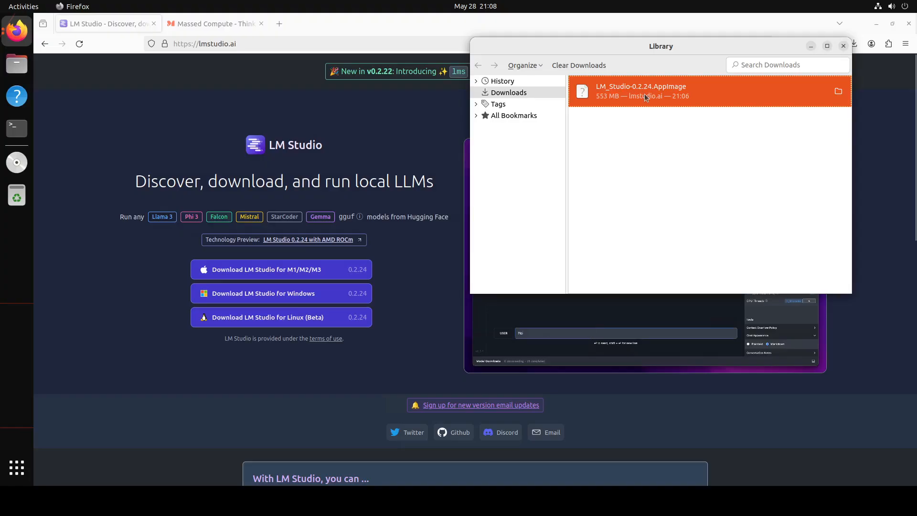
Reveal the downloaded AppImage in Files' Downloads folder and select it.
{"action": "right_click", "coordinate": [640, 91]}
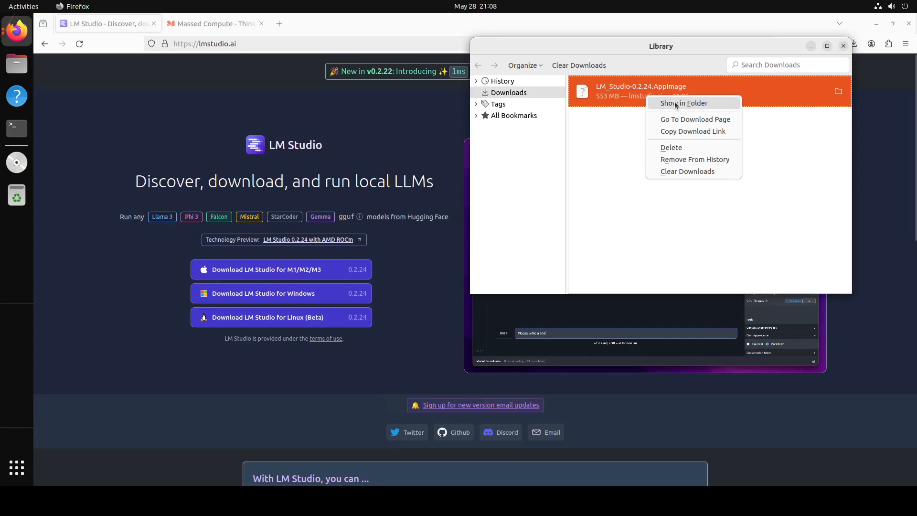
{"action": "left_click", "coordinate": [683, 103]}
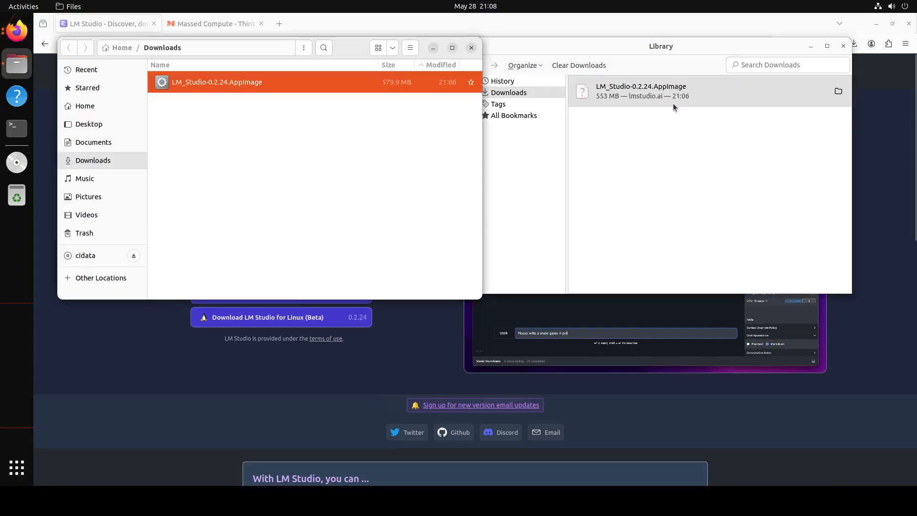
{"action": "left_click", "coordinate": [216, 81]}
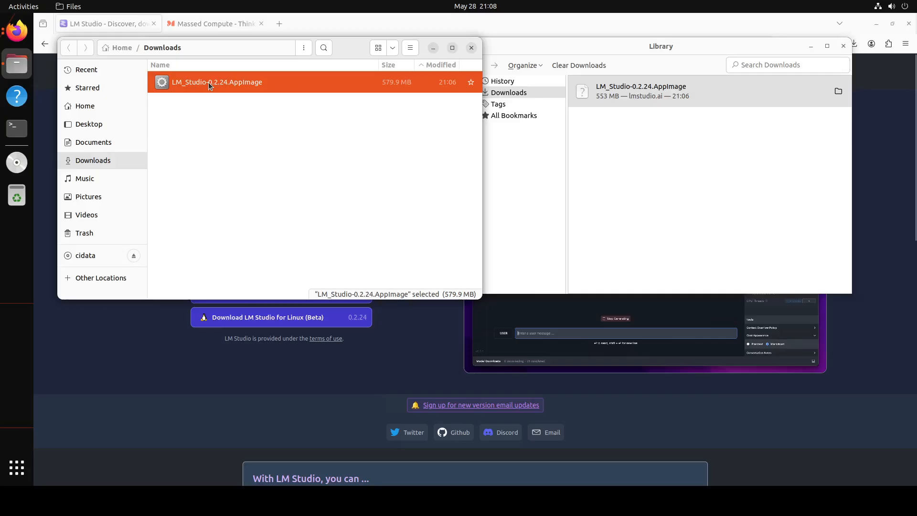
View the AppImage's properties and select its parent folder path /home/Ubuntu/Downloads for copying.
{"action": "right_click", "coordinate": [216, 82]}
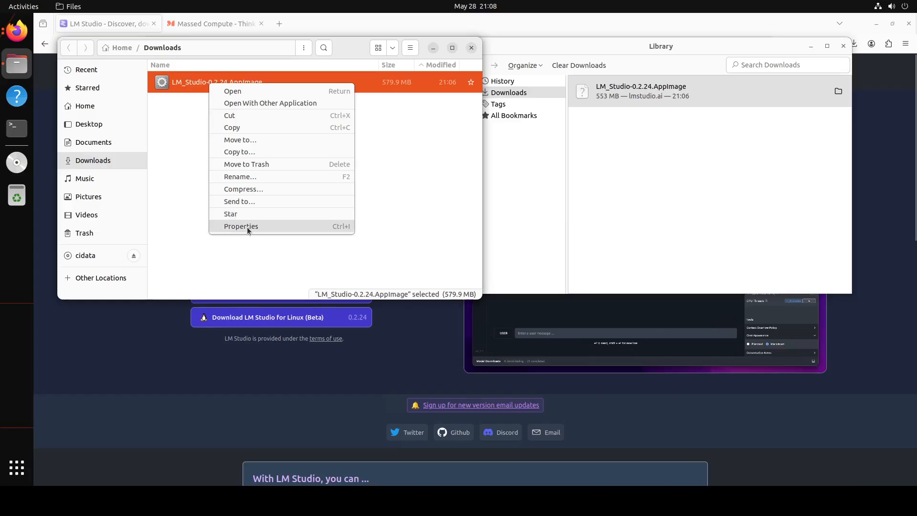
{"action": "left_click", "coordinate": [240, 226]}
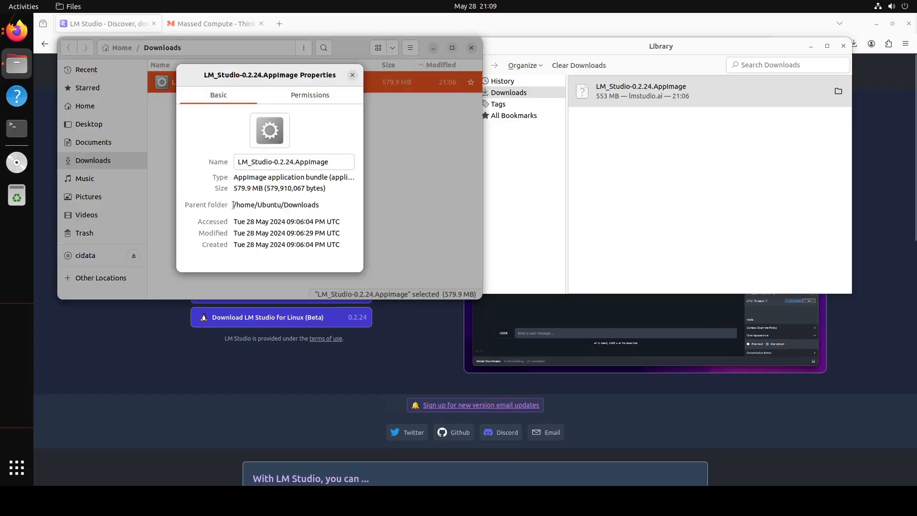
{"action": "double_click", "coordinate": [276, 205]}
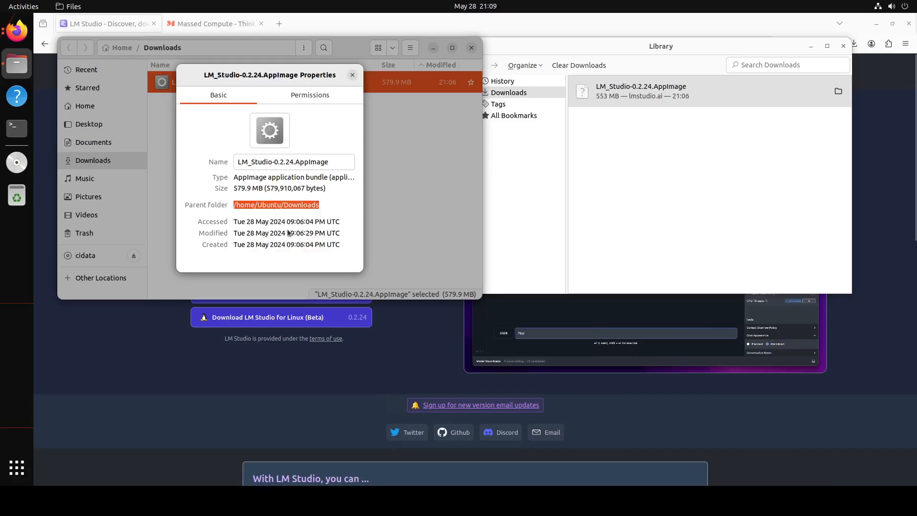
{"action": "mouse_move", "coordinate": [15, 128]}
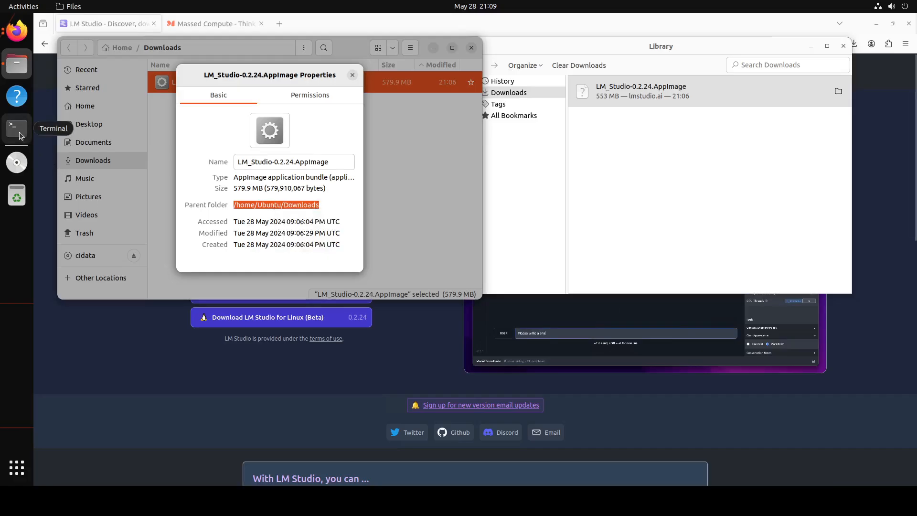
In a new terminal, cd into the pasted Downloads path and list its contents with ls -ltr.
{"action": "left_click", "coordinate": [15, 128]}
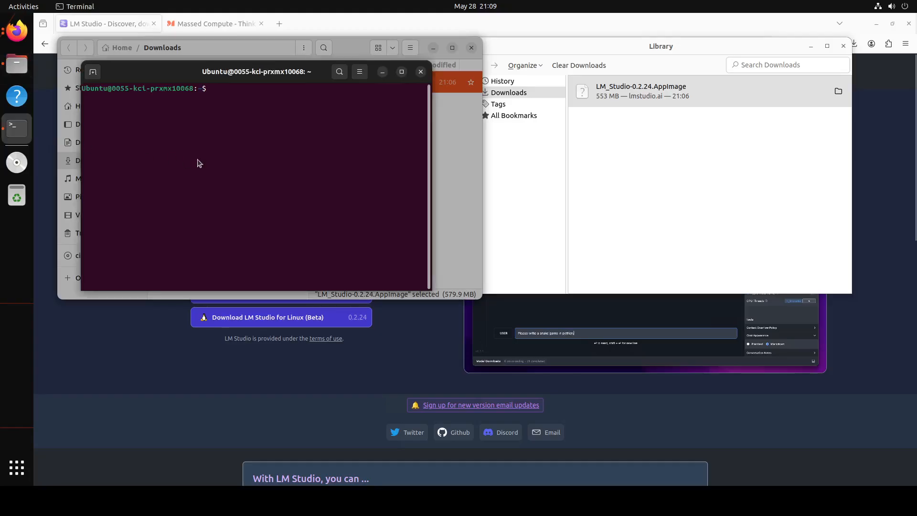
{"action": "type", "text": "c"}
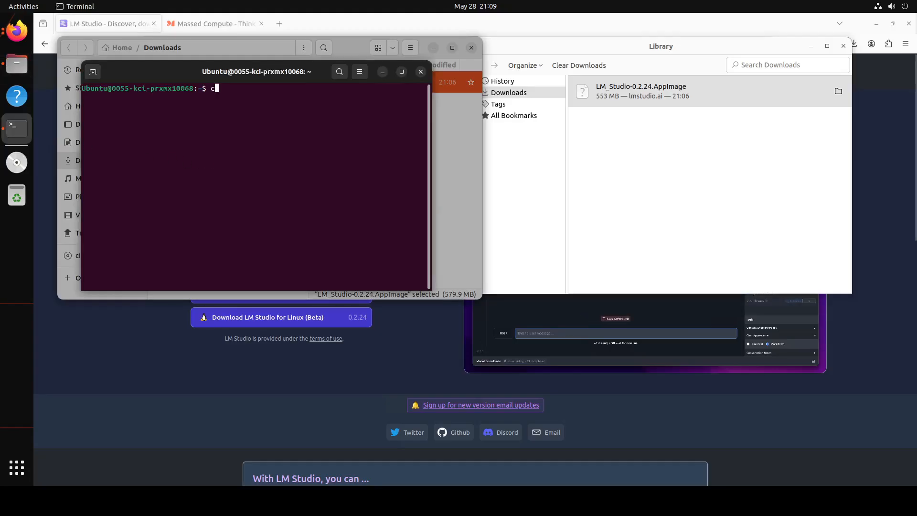
{"action": "right_click", "coordinate": [252, 188]}
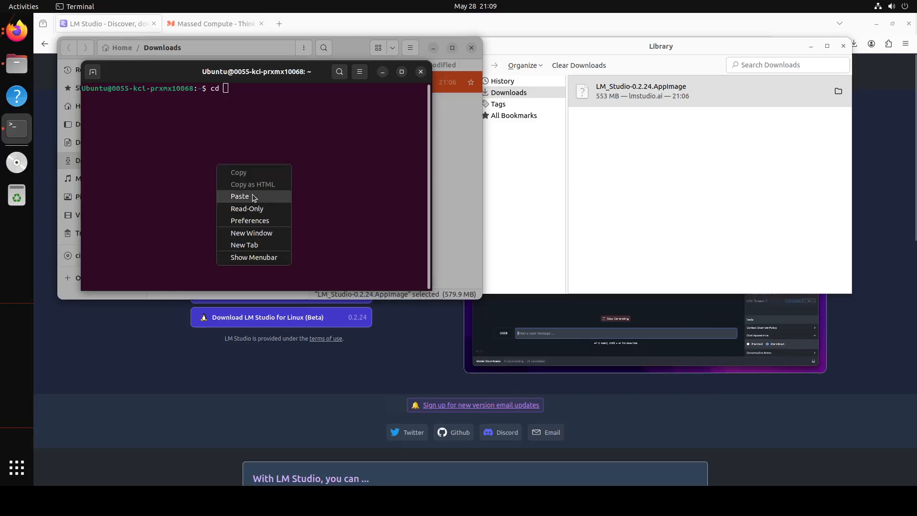
{"action": "left_click", "coordinate": [240, 196]}
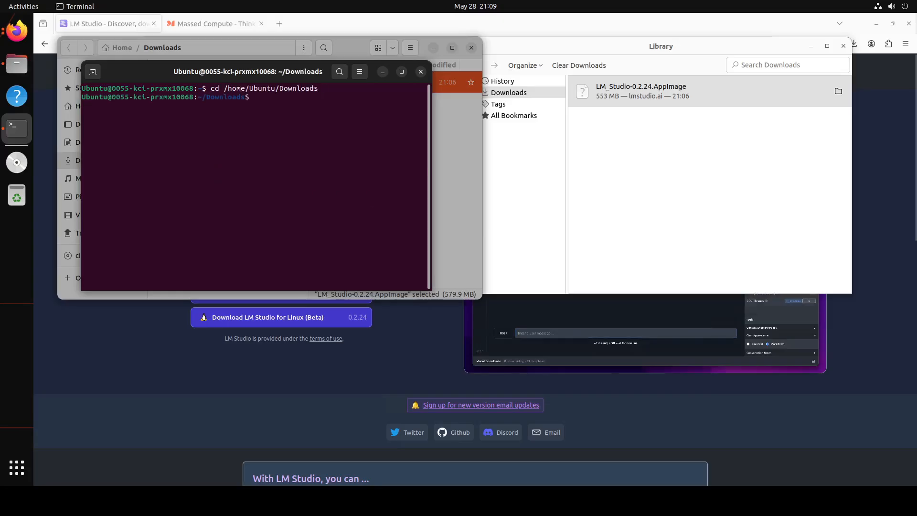
{"action": "type", "text": "ls -lt"}
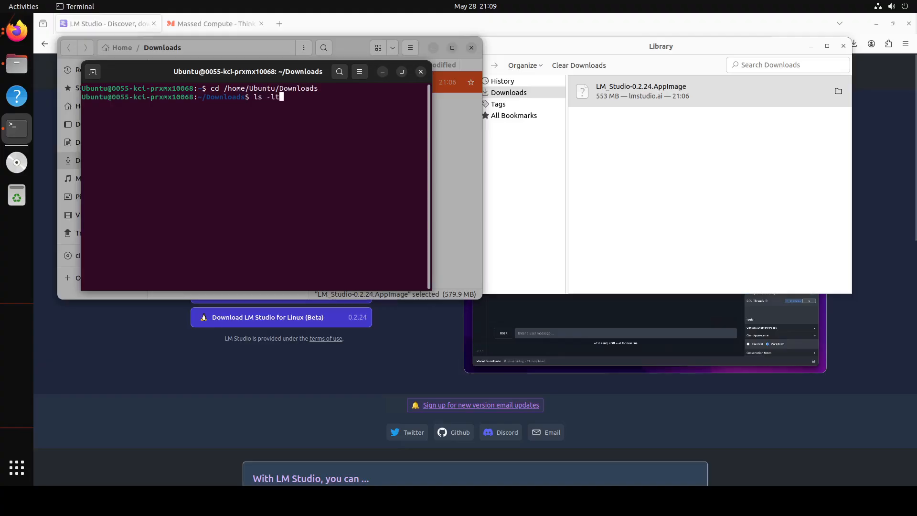
{"action": "key", "text": "Return"}
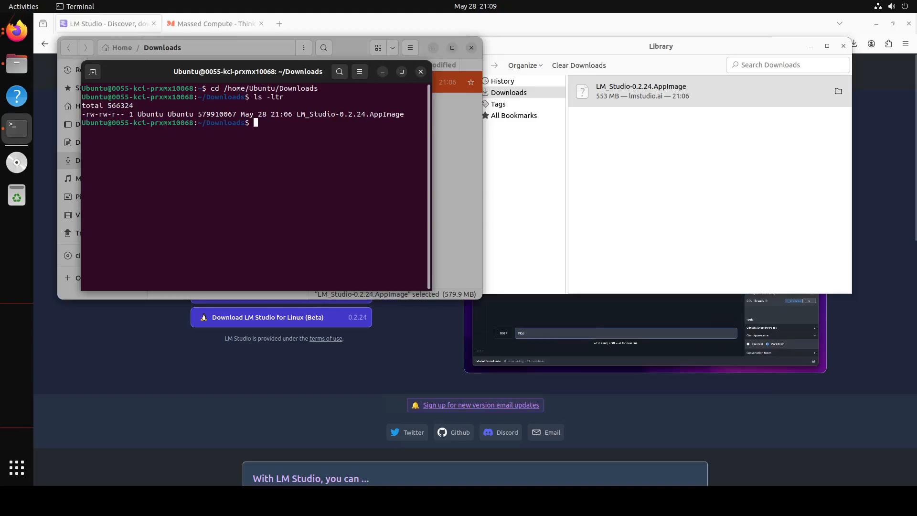
Make LM_Studio-0.2.24.AppImage executable with chmod u+x and run it, hitting a libfuse.so.2 error.
{"action": "type", "text": "chmod u"}
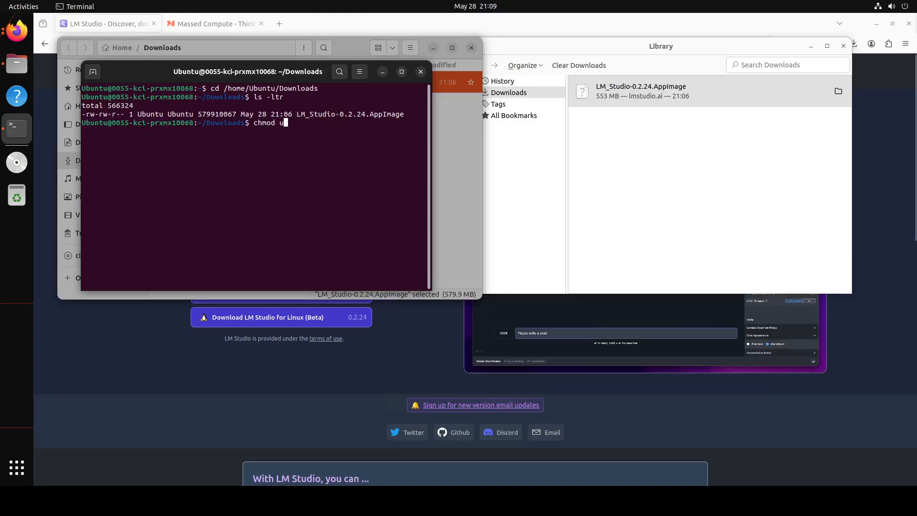
{"action": "type", "text": "+x"}
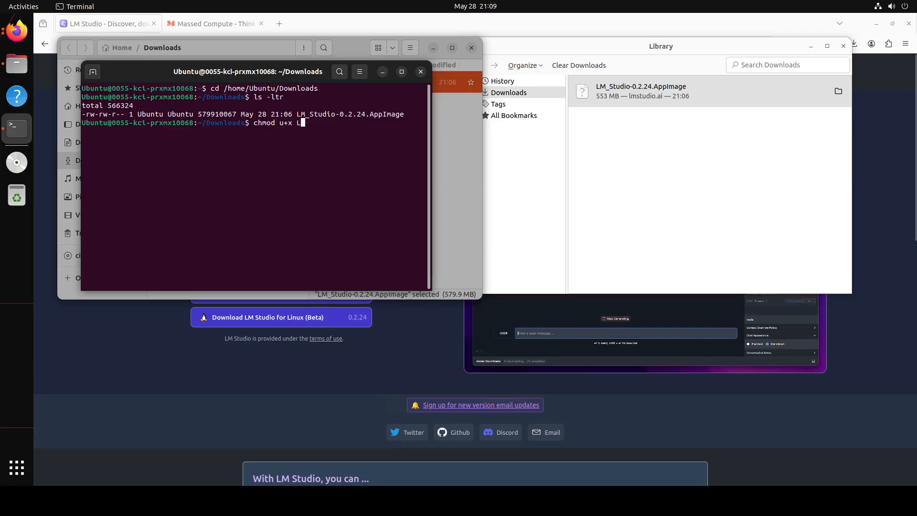
{"action": "type", "text": "LM_Studio-0.2.24.AppImage"}
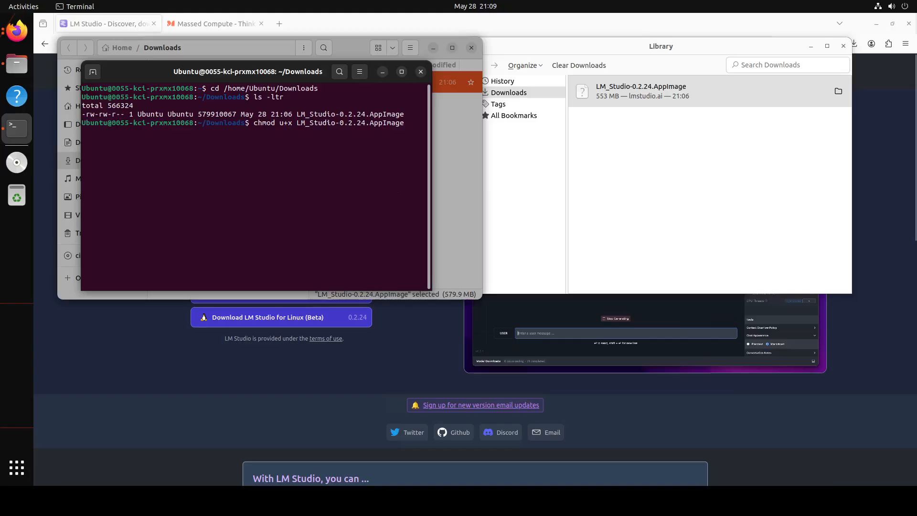
{"action": "key", "text": "Return"}
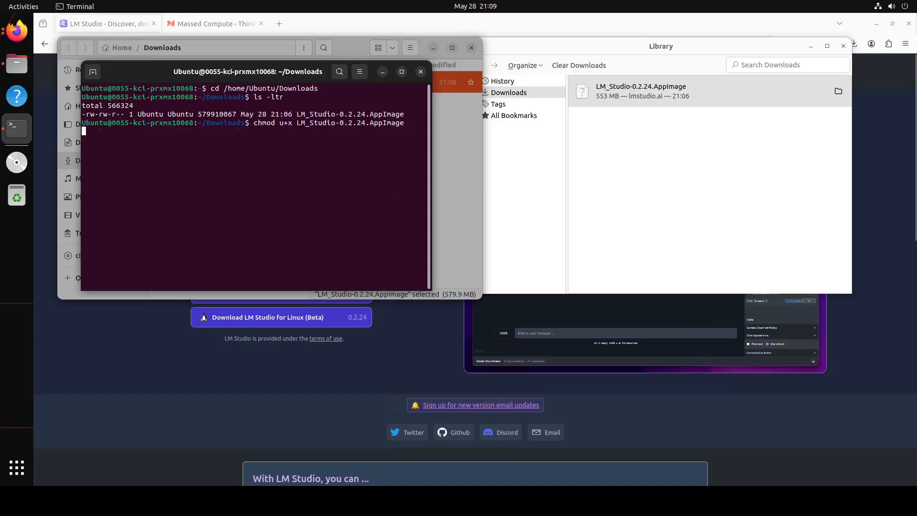
{"action": "key", "text": "Return"}
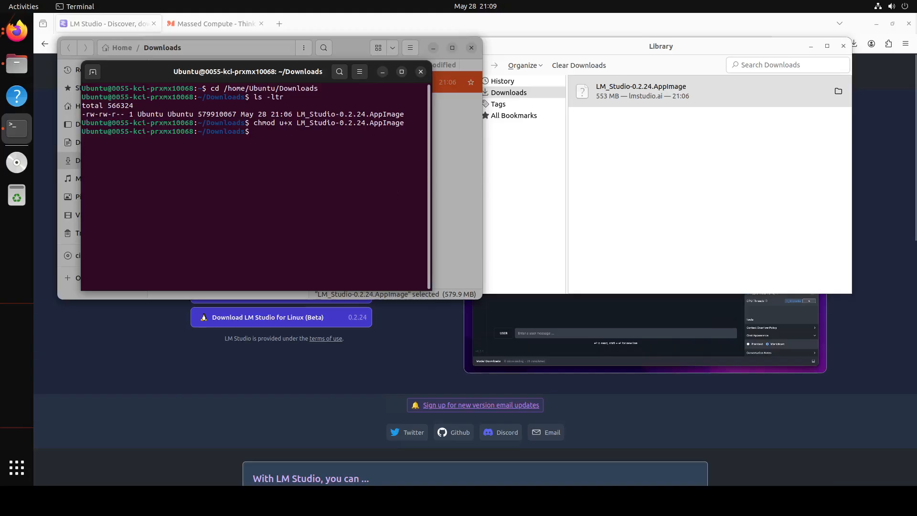
{"action": "type", "text": "./LM_Studio-0.2.24.AppImage"}
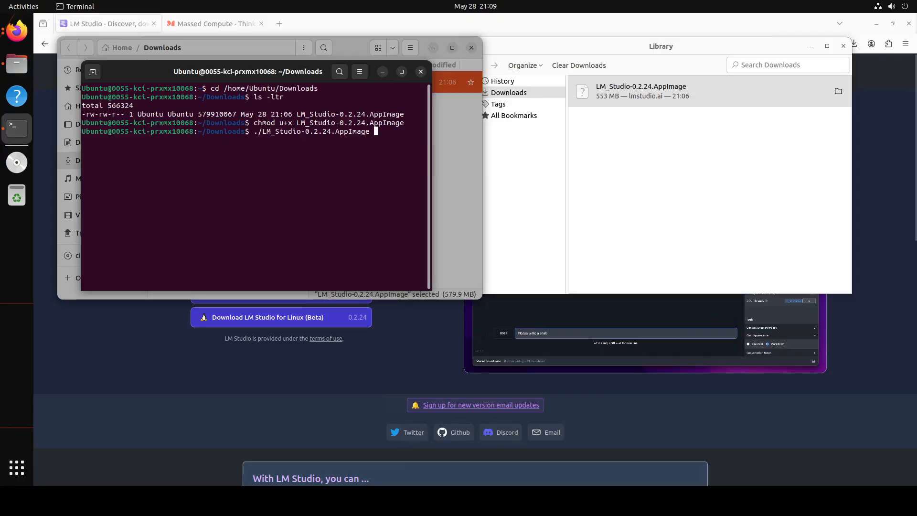
{"action": "key", "text": "Return"}
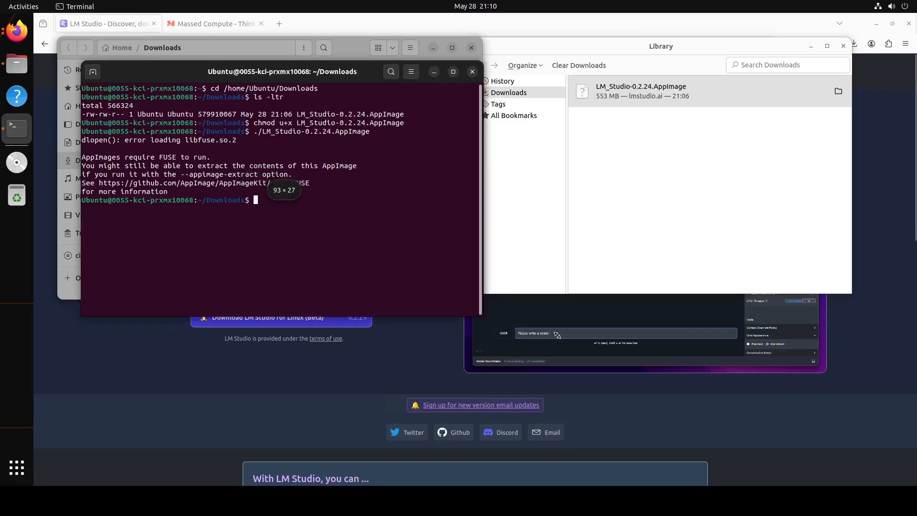
Run the pasted 'sudo apt install libfuse2' command so the AppImage can launch.
{"action": "right_click", "coordinate": [287, 252]}
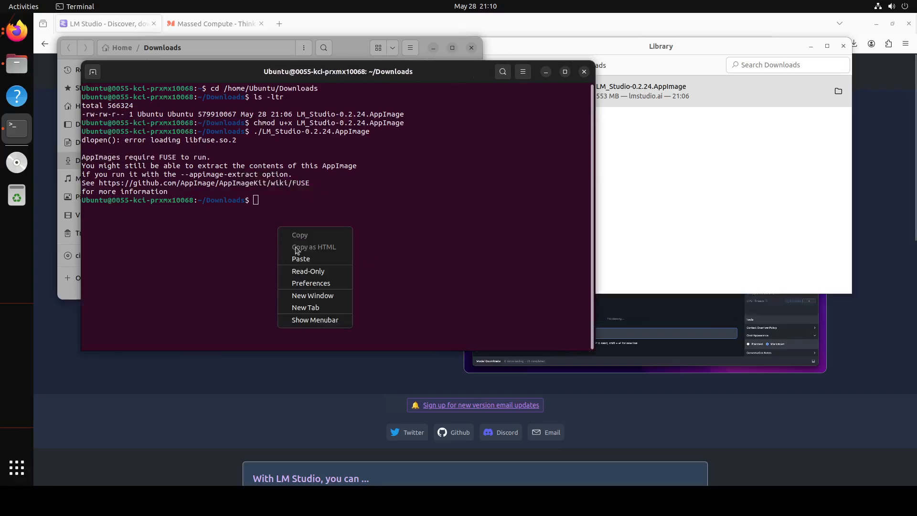
{"action": "left_click", "coordinate": [300, 258]}
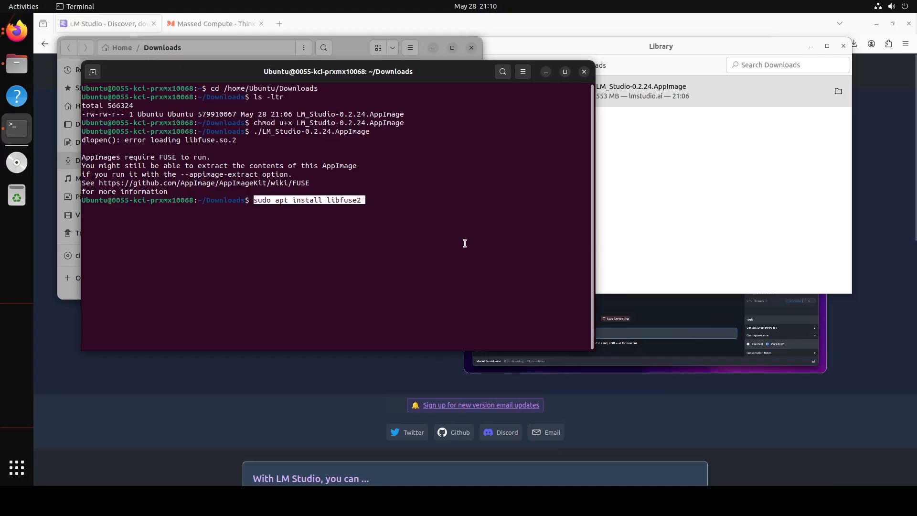
{"action": "key", "text": "Return"}
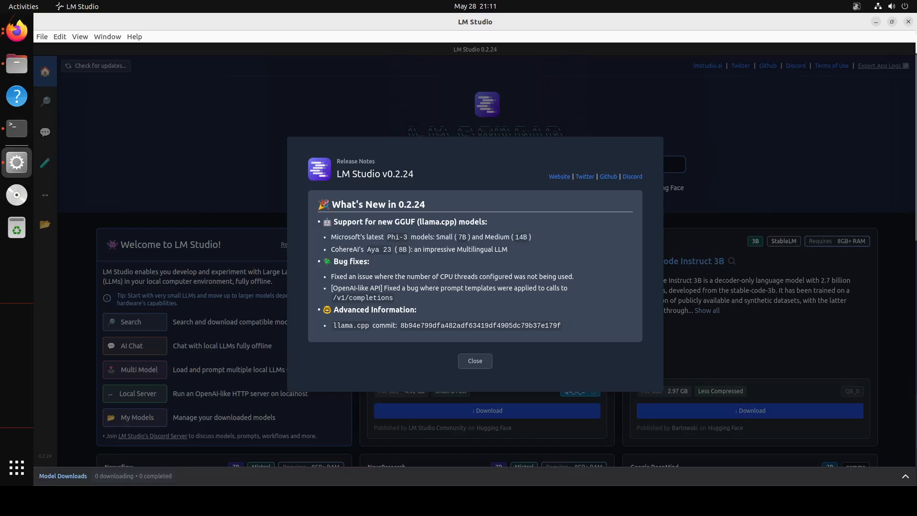
Dismiss the Release Notes dialog, leaving the LM Studio home screen.
{"action": "left_click", "coordinate": [474, 361]}
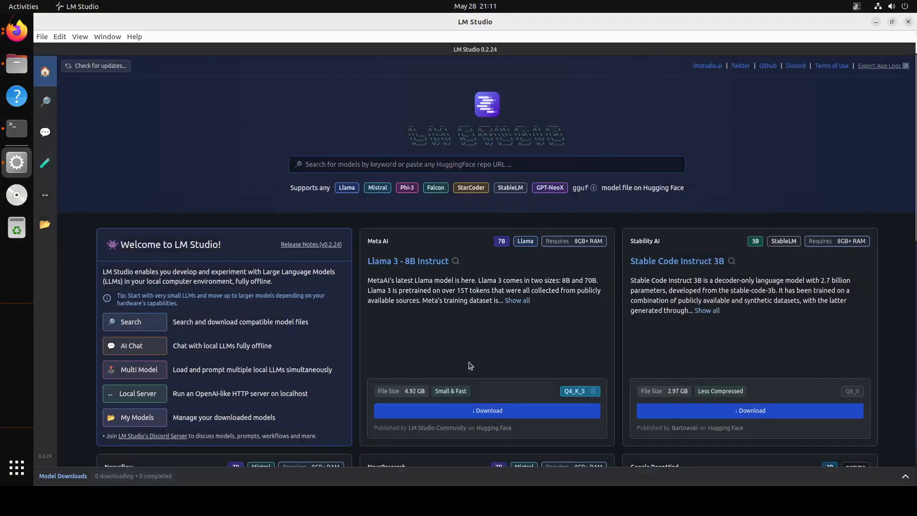
{"action": "mouse_move", "coordinate": [207, 15]}
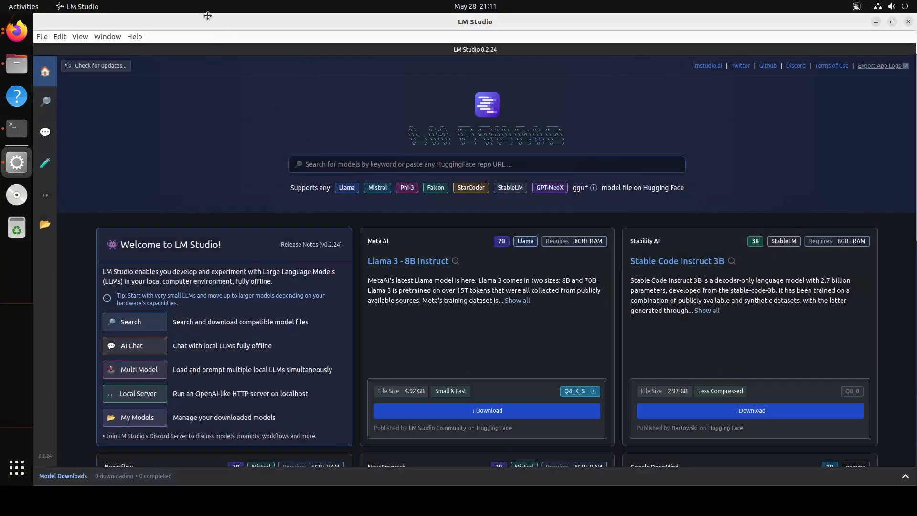
{"action": "mouse_move", "coordinate": [39, 18]}
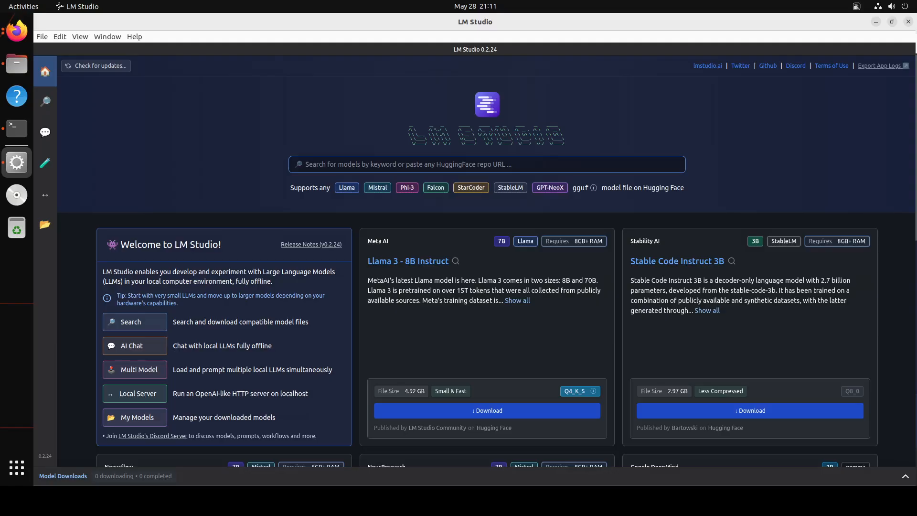
Search for 'alpha-ophiuchi' models and scroll to the Q8_0 GGUF file.
{"action": "left_click", "coordinate": [486, 164]}
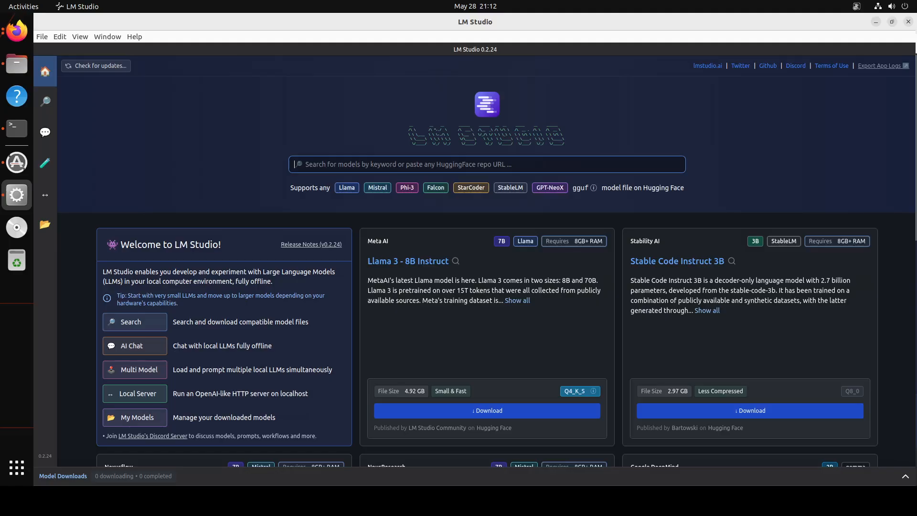
{"action": "type", "text": "alpha-ophiuchi"}
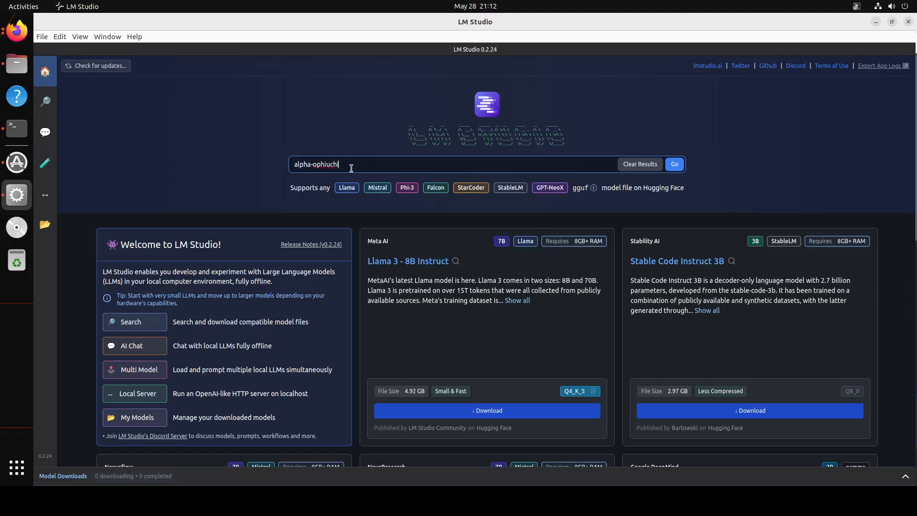
{"action": "mouse_move", "coordinate": [500, 180]}
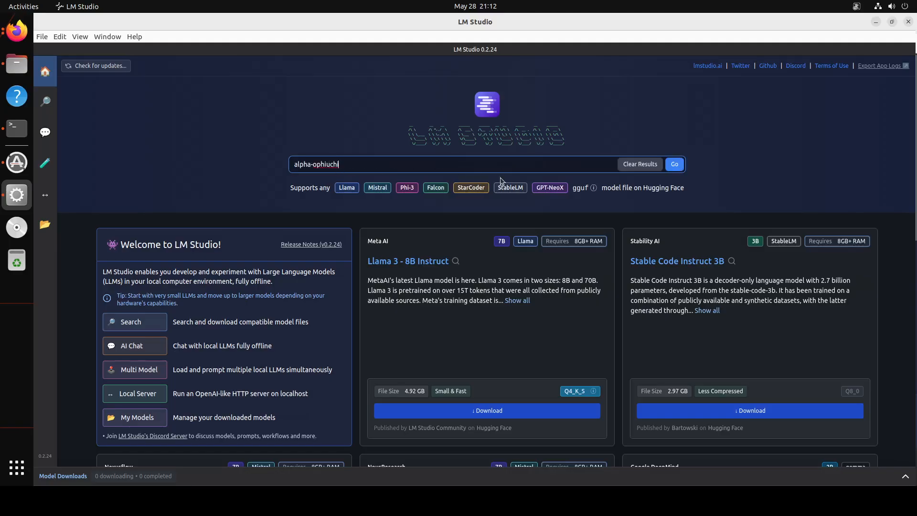
{"action": "left_click", "coordinate": [673, 164]}
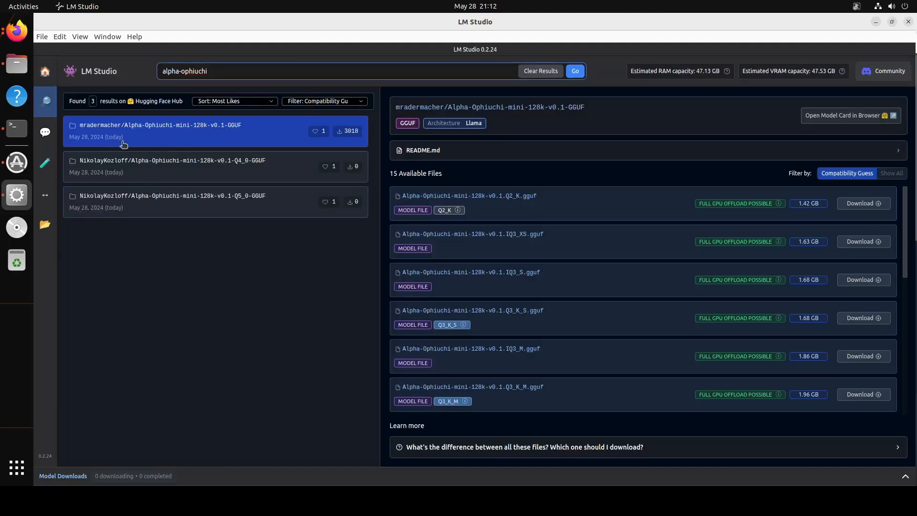
{"action": "mouse_move", "coordinate": [187, 134]}
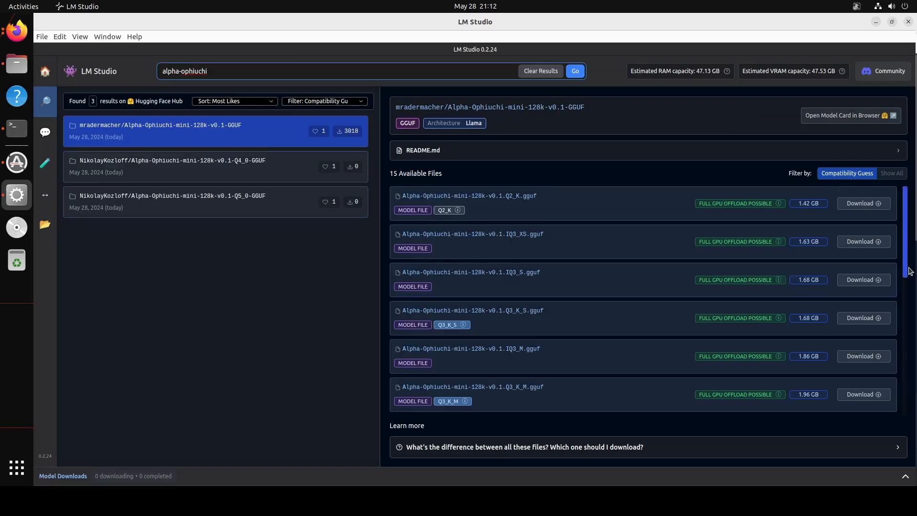
{"action": "scroll", "scroll_direction": "down", "scroll_amount": 3}
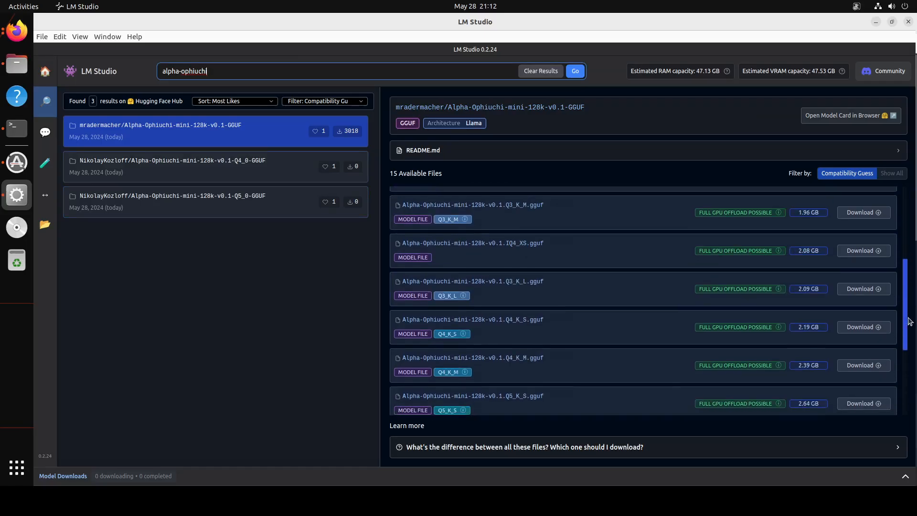
{"action": "scroll", "scroll_direction": "down", "scroll_amount": 3}
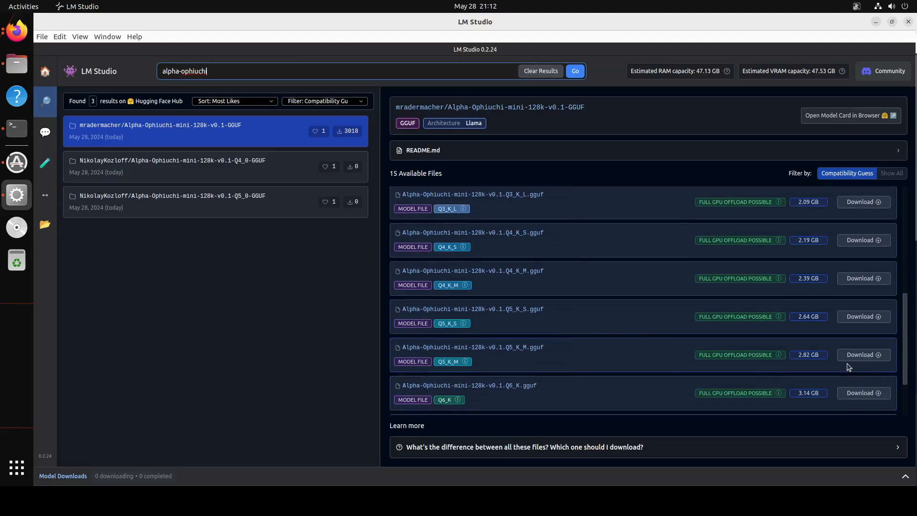
{"action": "scroll", "scroll_direction": "down", "scroll_amount": 3}
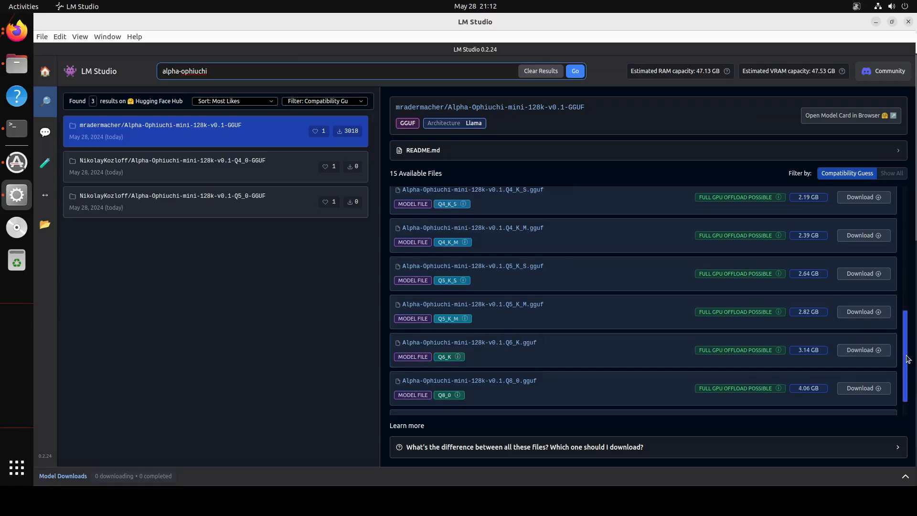
{"action": "scroll", "scroll_direction": "down", "scroll_amount": 3}
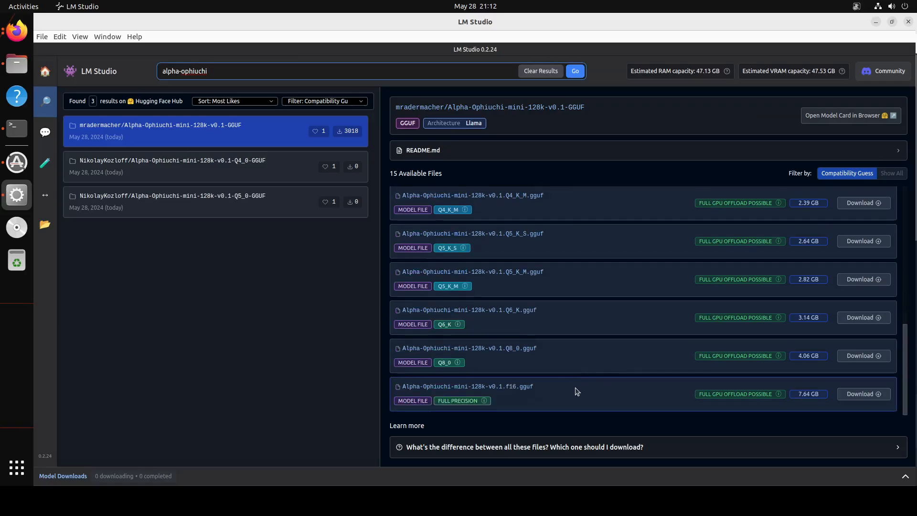
{"action": "mouse_move", "coordinate": [624, 362]}
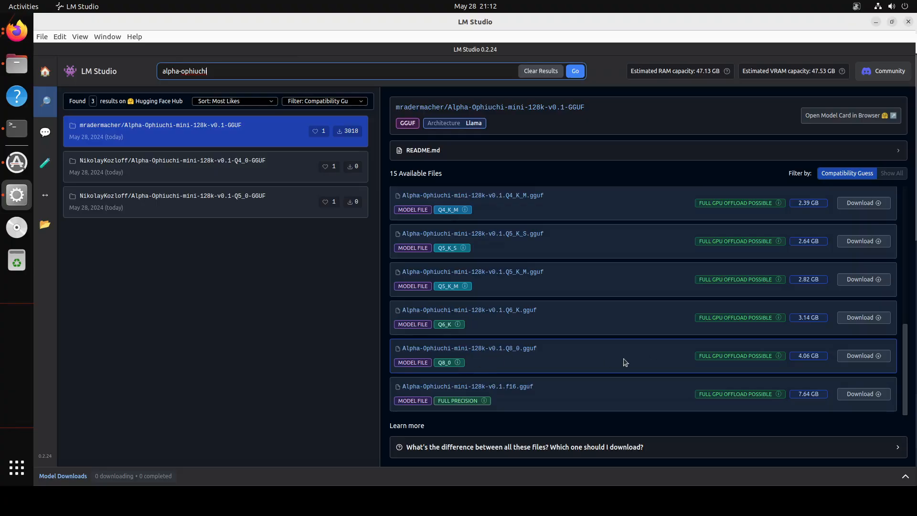
{"action": "mouse_move", "coordinate": [863, 355]}
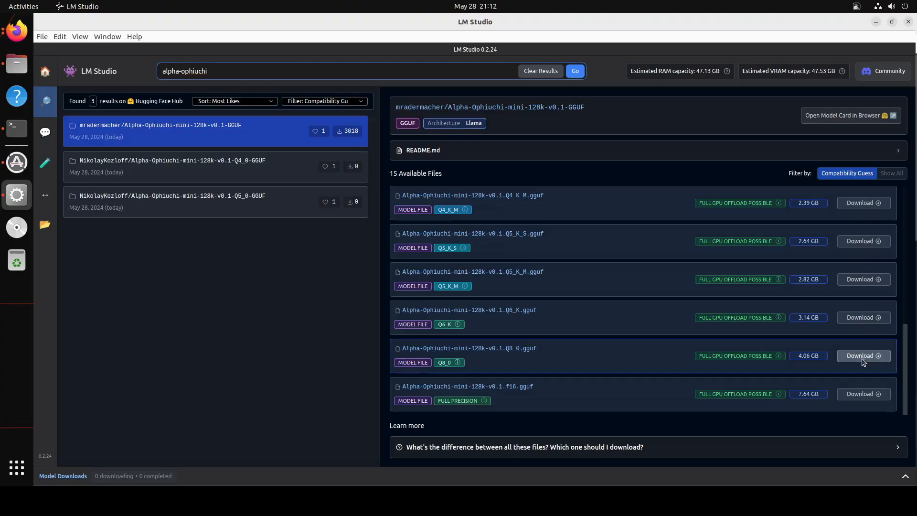
Download the 4.06 GB Alpha-Ophiuchi-mini-128k Q8_0 file, watch its progress, and view it under My Models.
{"action": "left_click", "coordinate": [862, 356]}
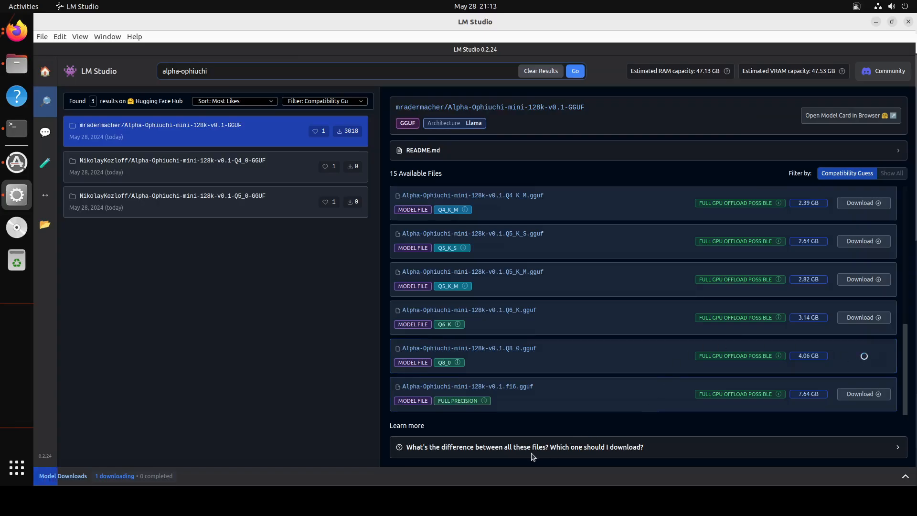
{"action": "mouse_move", "coordinate": [468, 468]}
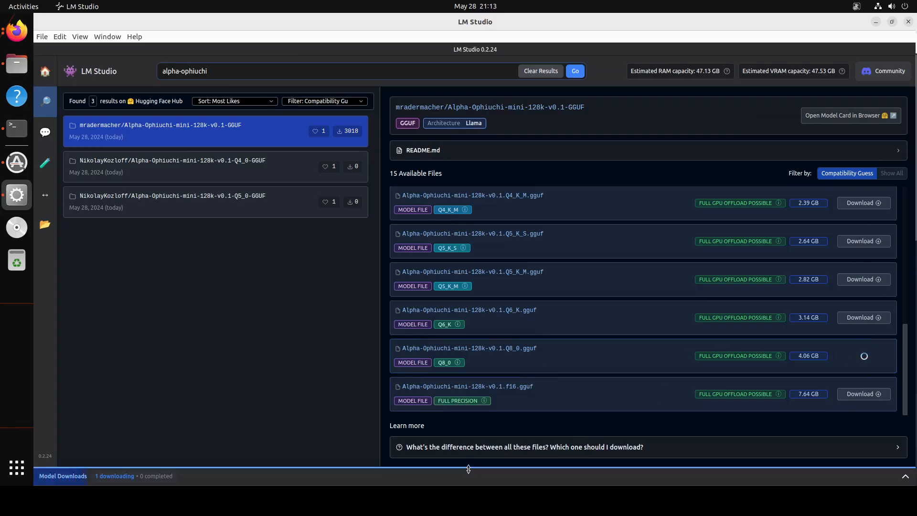
{"action": "left_click", "coordinate": [905, 476]}
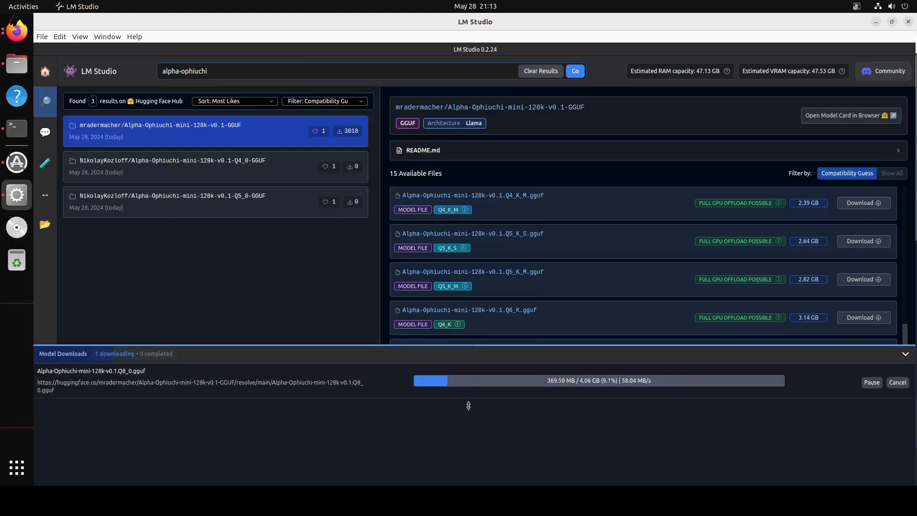
{"action": "mouse_move", "coordinate": [686, 399]}
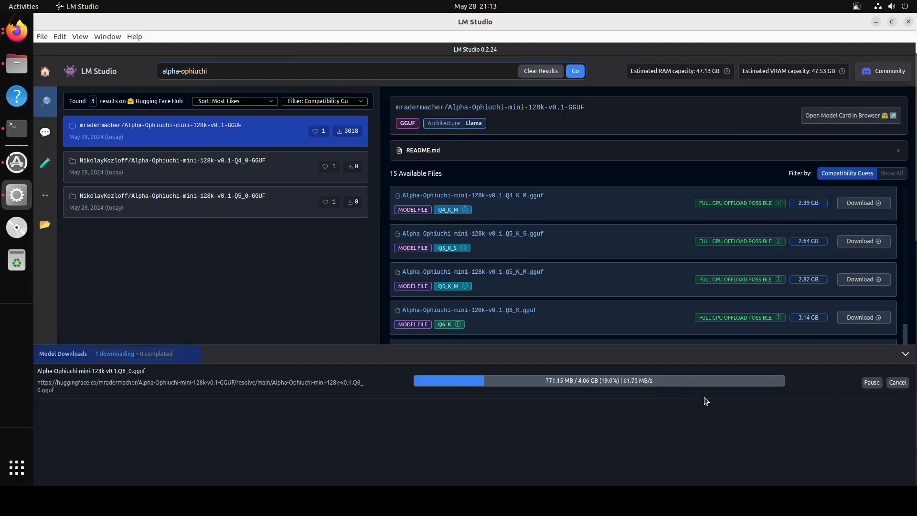
{"action": "mouse_move", "coordinate": [406, 398]}
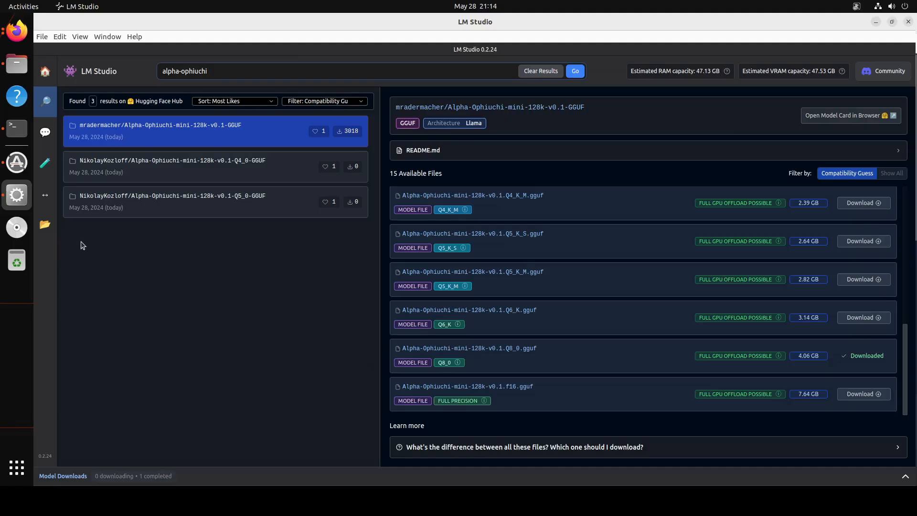
{"action": "left_click", "coordinate": [44, 224]}
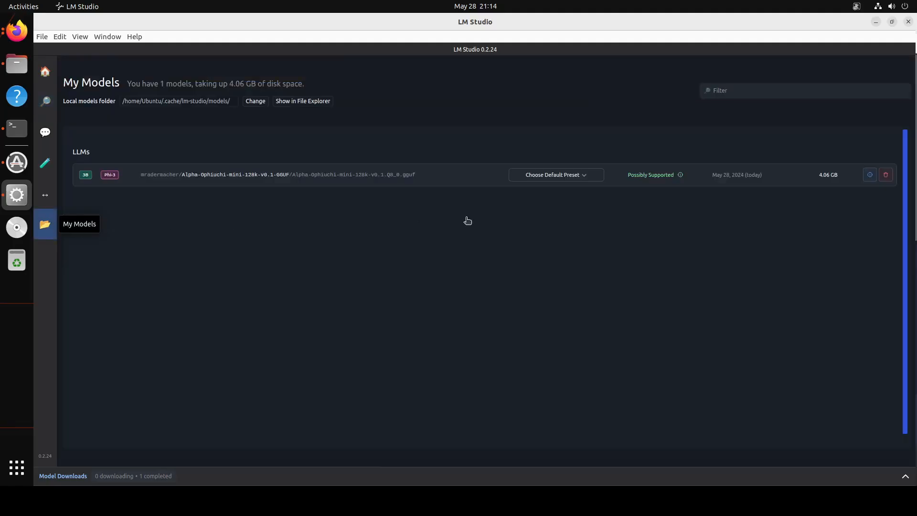
{"action": "mouse_move", "coordinate": [44, 193]}
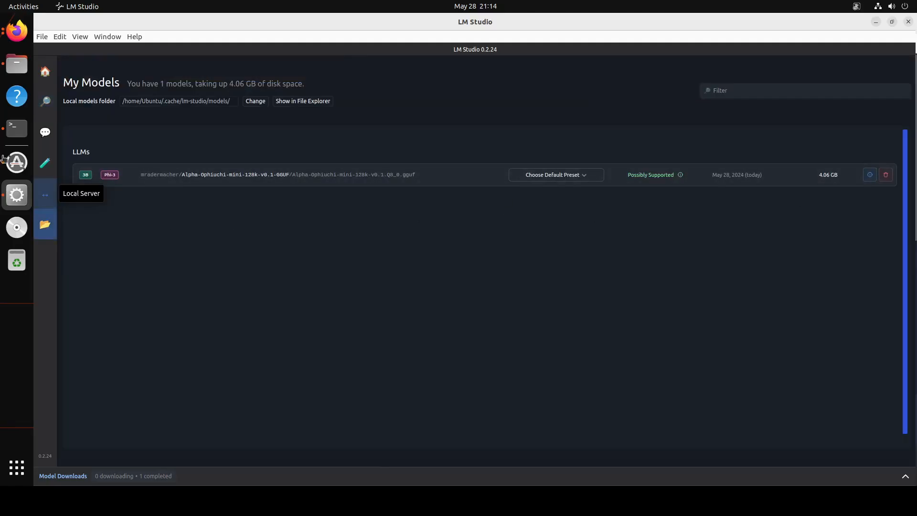
{"action": "mouse_move", "coordinate": [45, 133]}
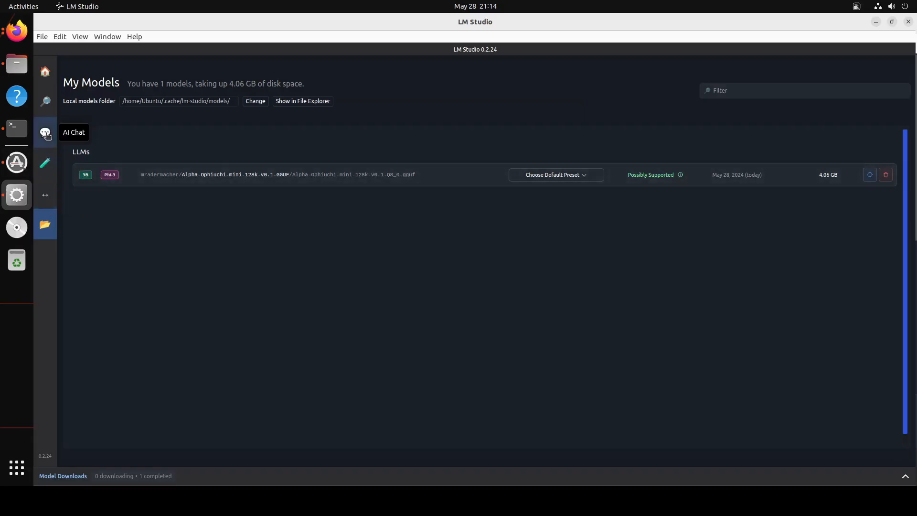
Load the Alpha Ophiuchi Q8_0 model in AI Chat and open its advanced GPU offload settings.
{"action": "left_click", "coordinate": [45, 133]}
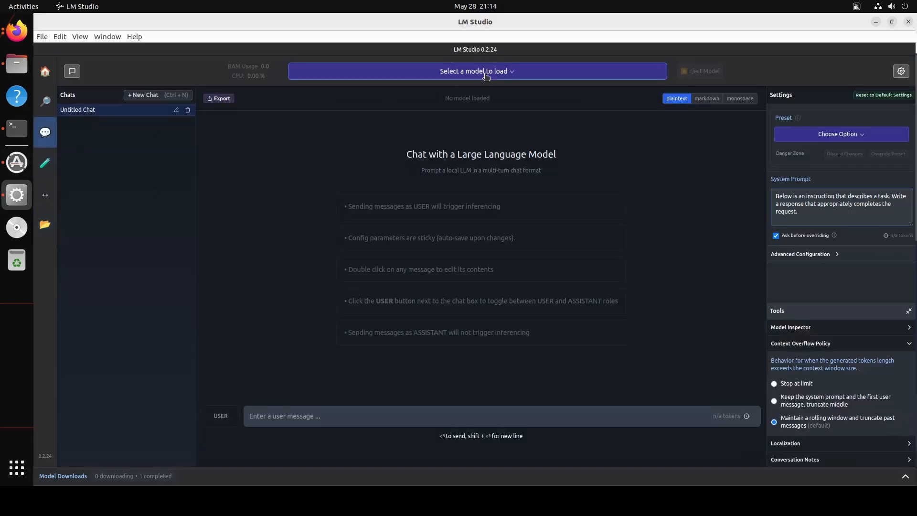
{"action": "left_click", "coordinate": [477, 71]}
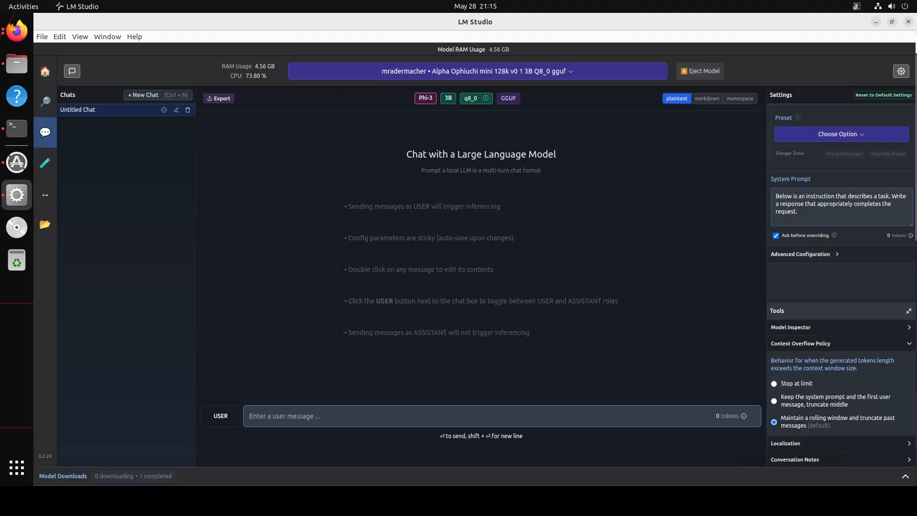
{"action": "left_click", "coordinate": [800, 253]}
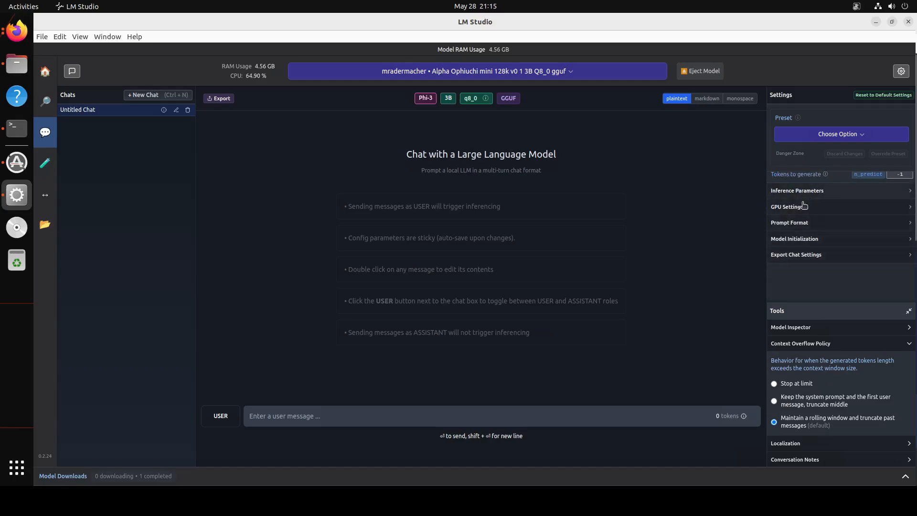
{"action": "left_click", "coordinate": [786, 206]}
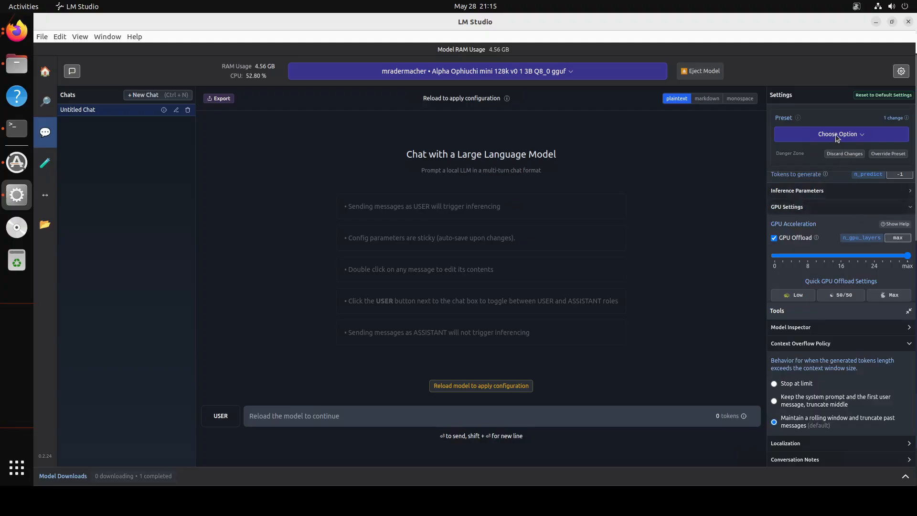
Pick the Phi 3 preset but decline loading it, then reload the model, which fails to load.
{"action": "left_click", "coordinate": [841, 134]}
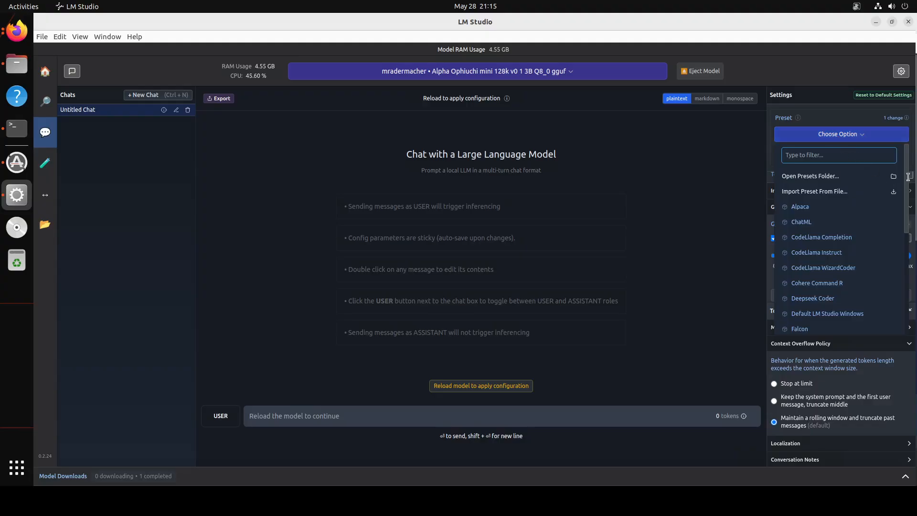
{"action": "scroll", "scroll_direction": "down", "scroll_amount": 3}
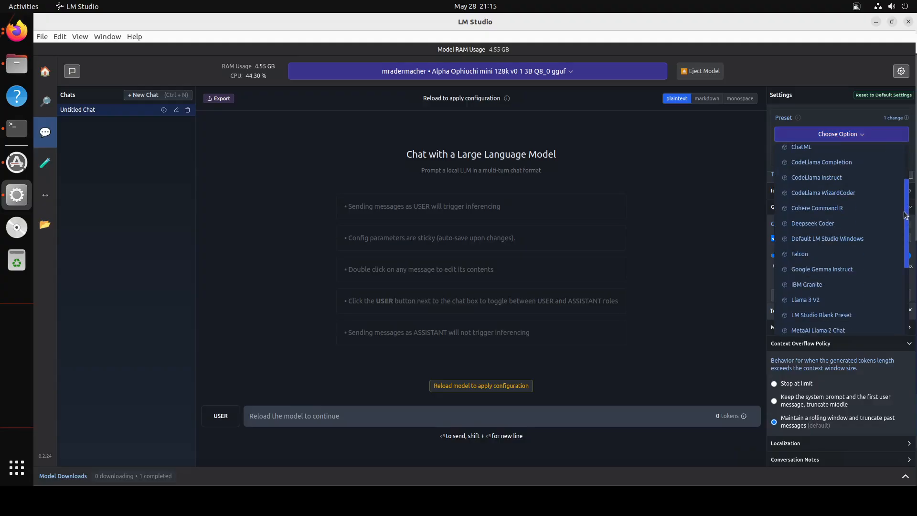
{"action": "scroll", "scroll_direction": "down", "scroll_amount": 3}
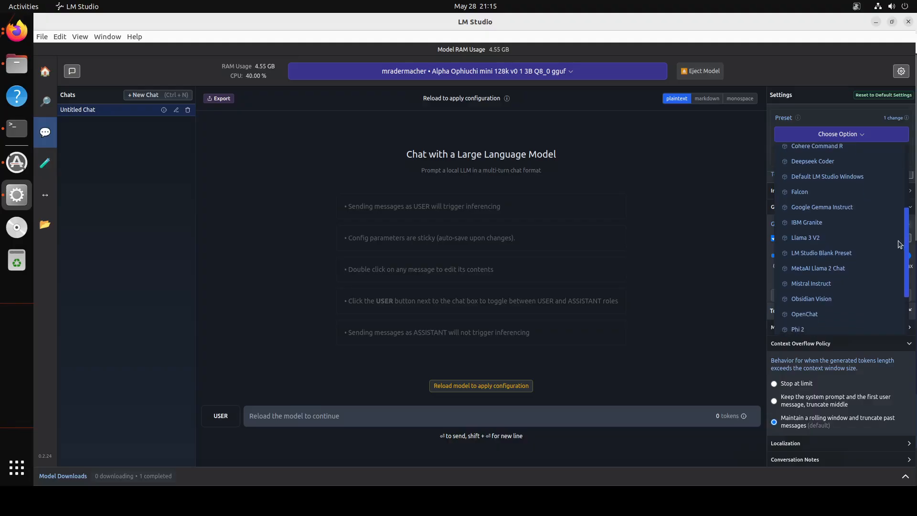
{"action": "scroll", "scroll_direction": "down", "scroll_amount": 3}
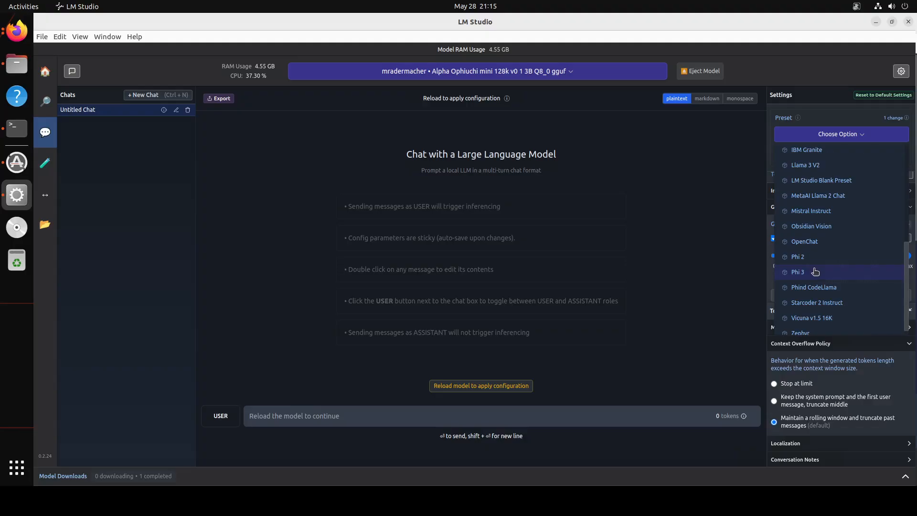
{"action": "left_click", "coordinate": [797, 271]}
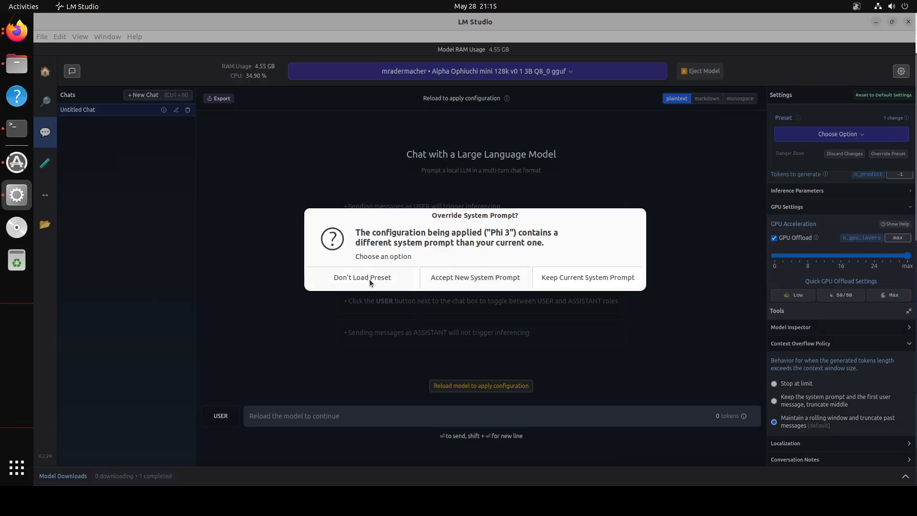
{"action": "left_click", "coordinate": [362, 277]}
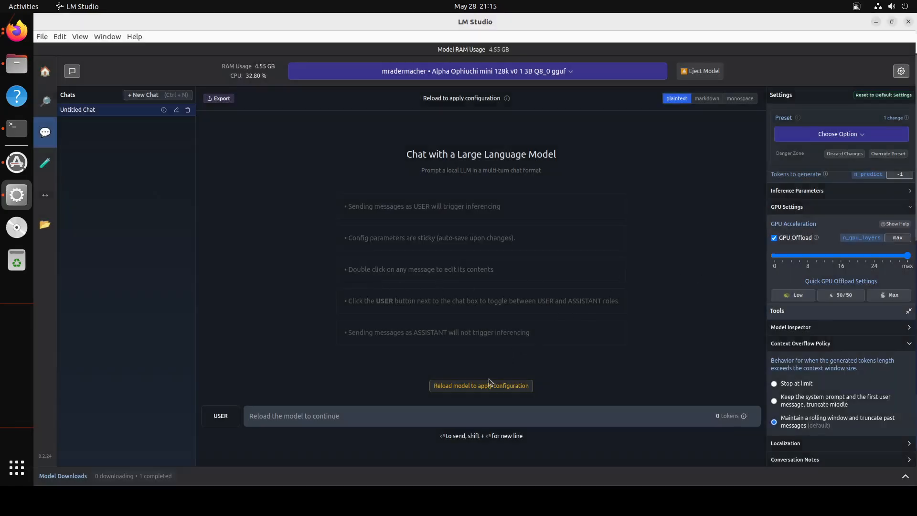
{"action": "left_click", "coordinate": [480, 385]}
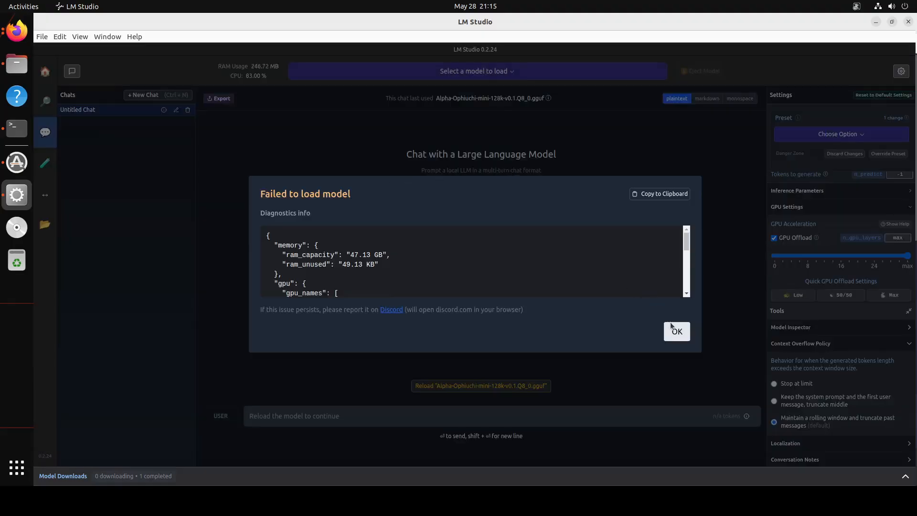
{"action": "mouse_move", "coordinate": [692, 252]}
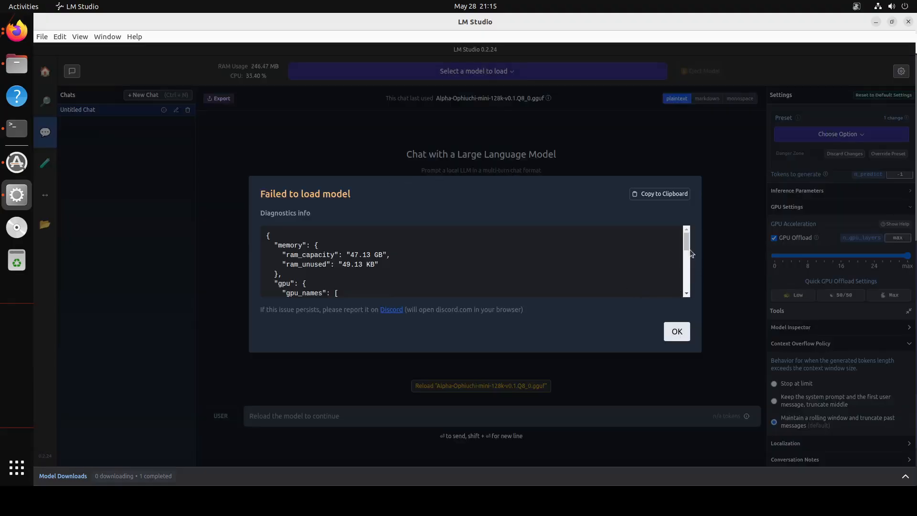
Scroll through the 'Failed to load model' diagnostics and dismiss the report.
{"action": "scroll", "scroll_direction": "down", "scroll_amount": 3}
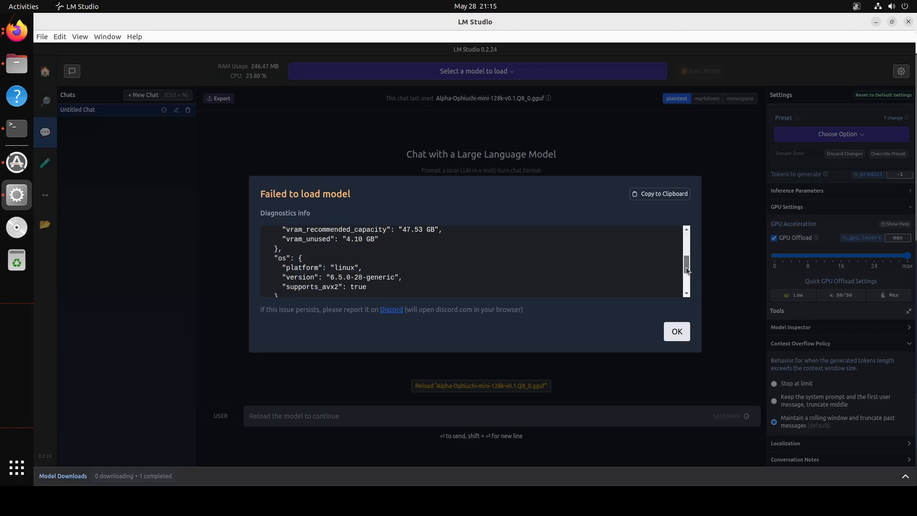
{"action": "left_click", "coordinate": [677, 330]}
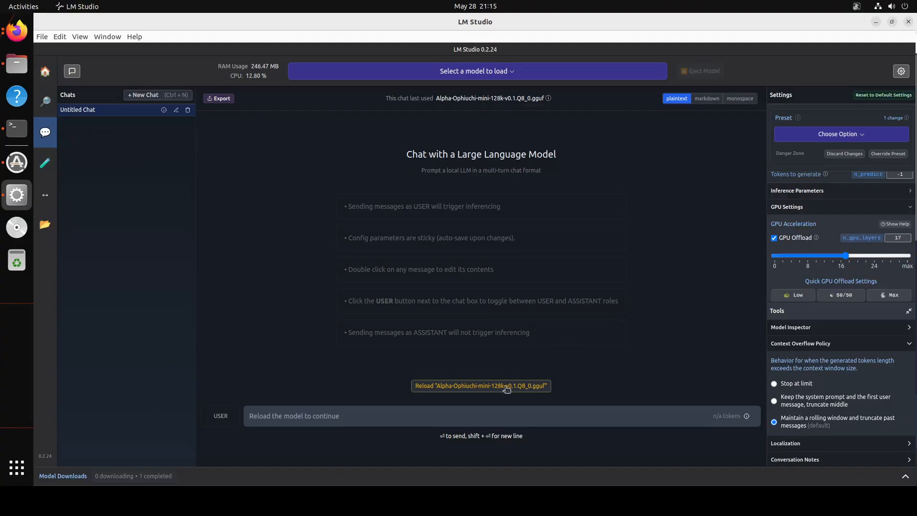
{"action": "mouse_move", "coordinate": [453, 71]}
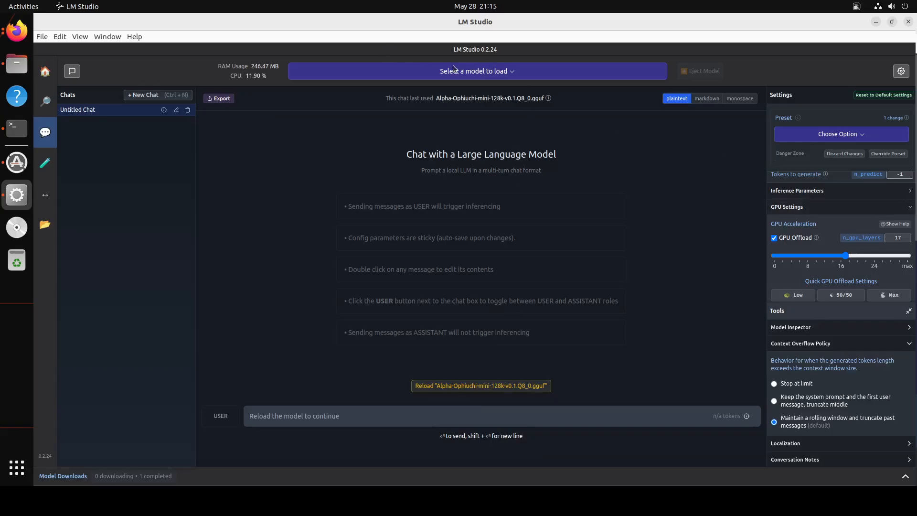
Reload Alpha-Ophiuchi-mini-128k-v0.1.Q8_0.gguf with 17-layer GPU offload.
{"action": "left_click", "coordinate": [480, 385]}
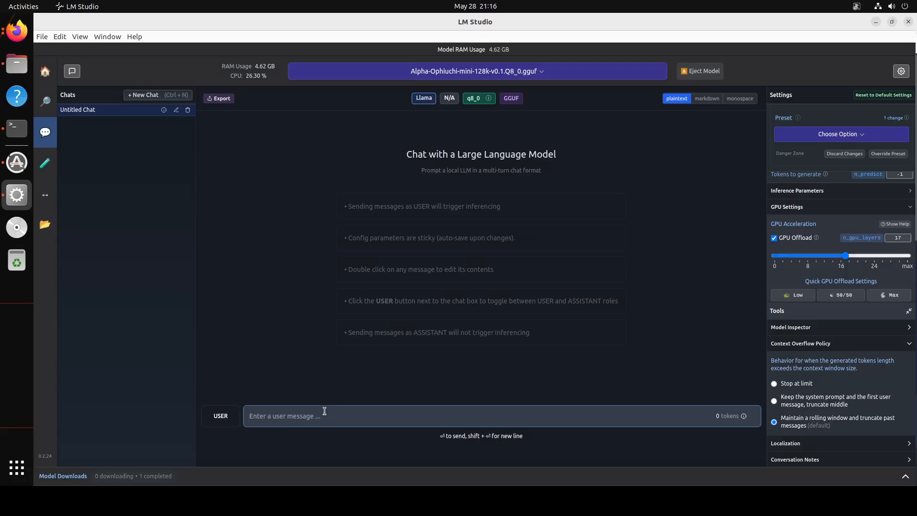
Send 'hello' and receive the Alpha-Ophiuchi model's greeting, then head to the Playground.
{"action": "type", "text": "hello"}
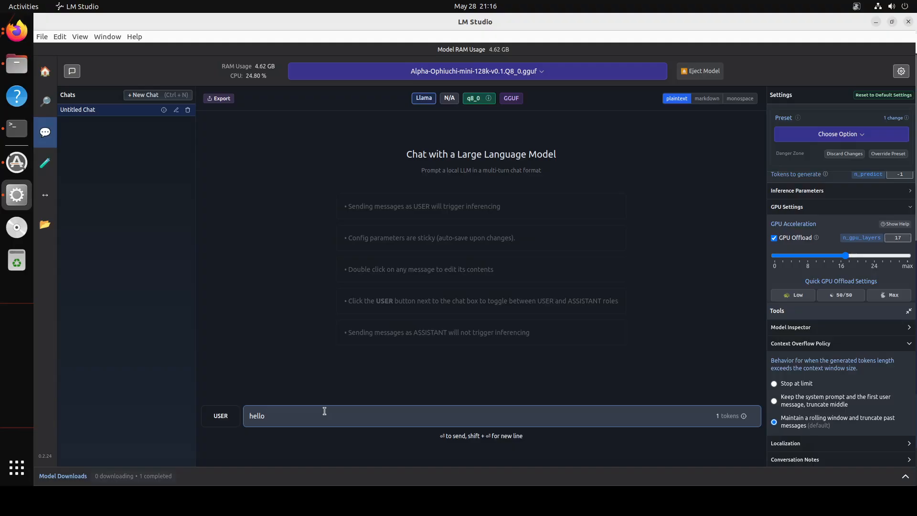
{"action": "key", "text": "Return"}
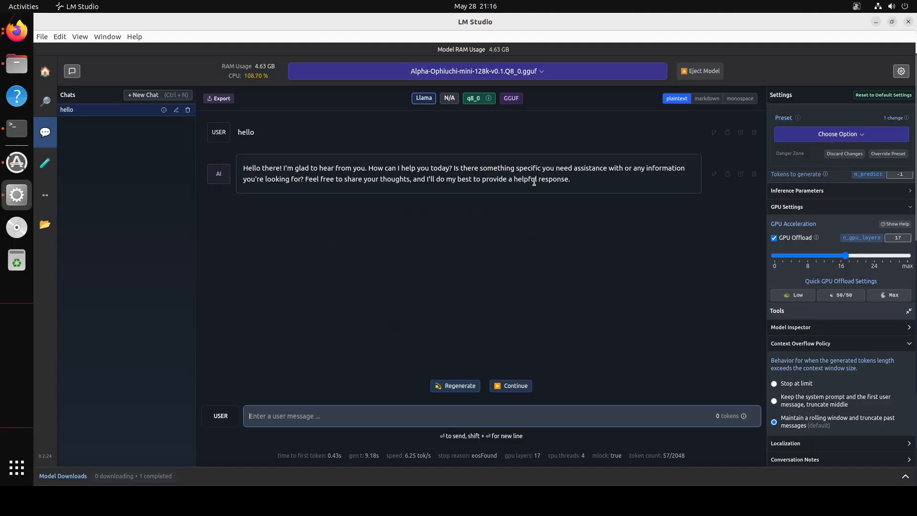
{"action": "mouse_move", "coordinate": [24, 209]}
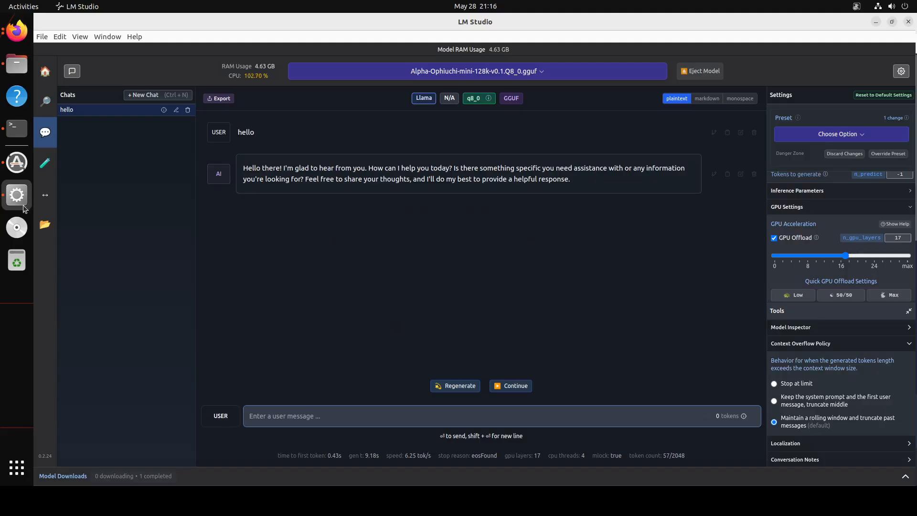
{"action": "left_click", "coordinate": [45, 162]}
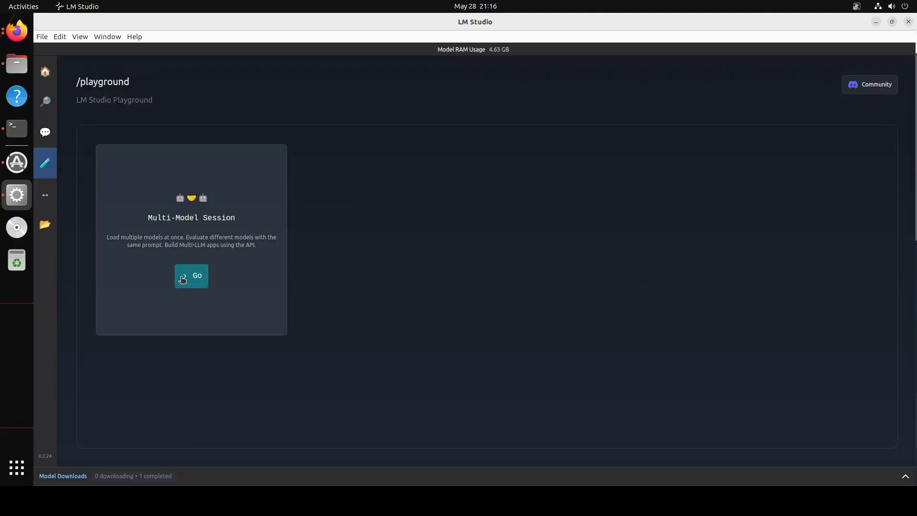
Start a Multi-Model Session, show its model list, then switch to the Local Inference Server page.
{"action": "left_click", "coordinate": [191, 276]}
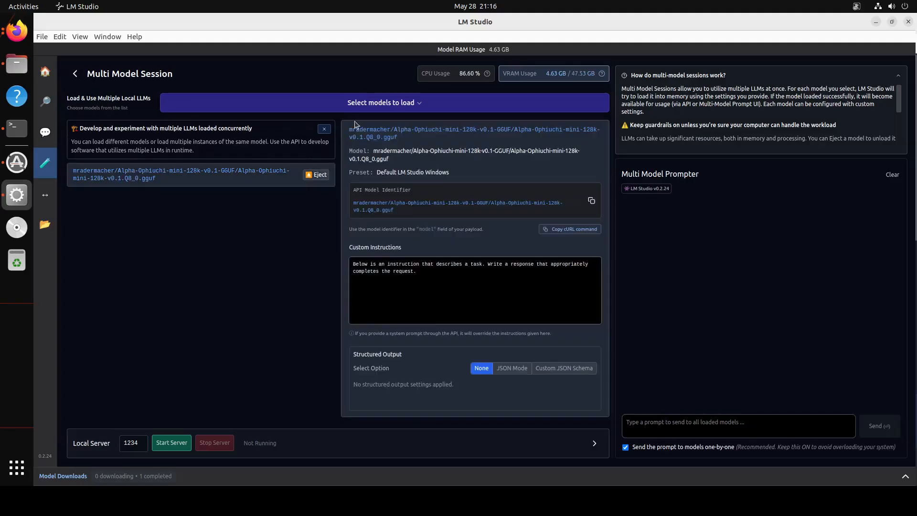
{"action": "left_click", "coordinate": [384, 102]}
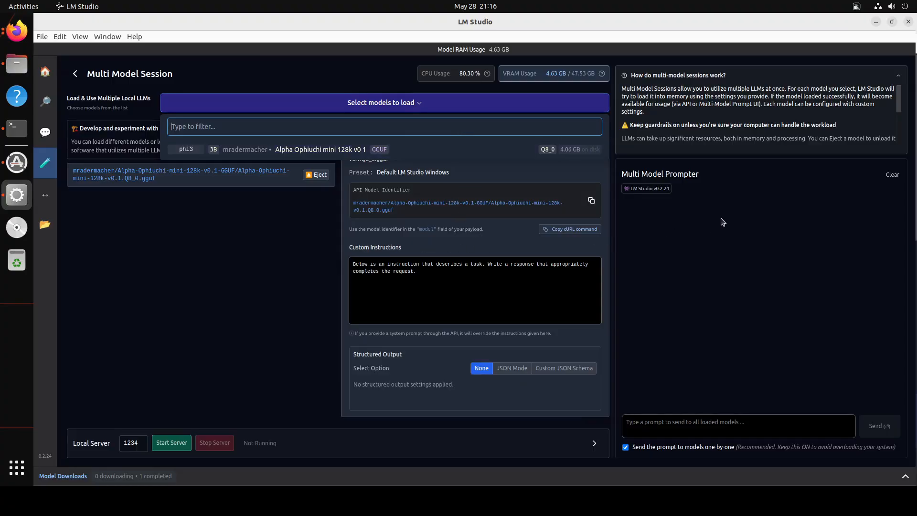
{"action": "mouse_move", "coordinate": [45, 198]}
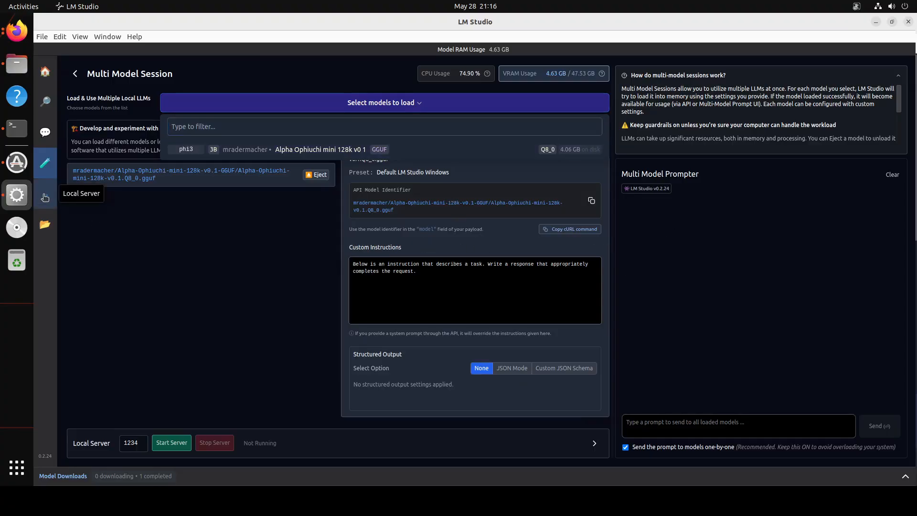
{"action": "left_click", "coordinate": [45, 202]}
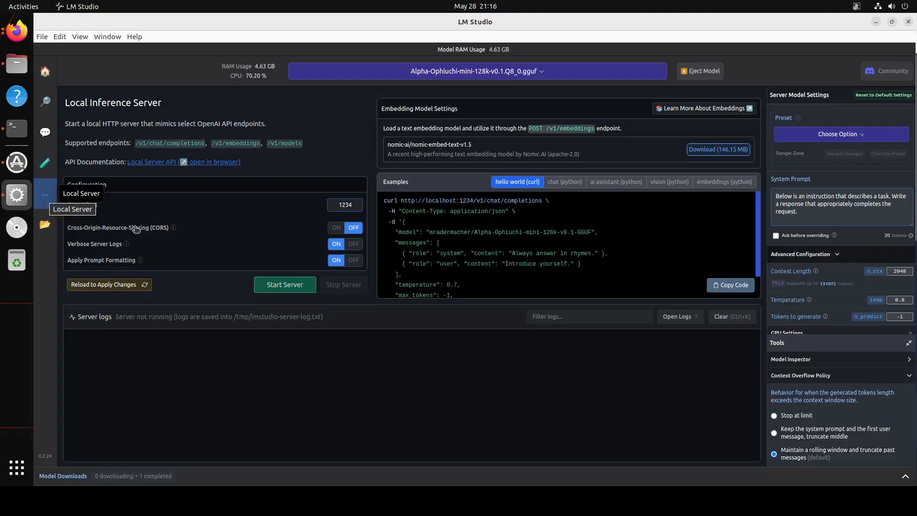
{"action": "mouse_move", "coordinate": [71, 209]}
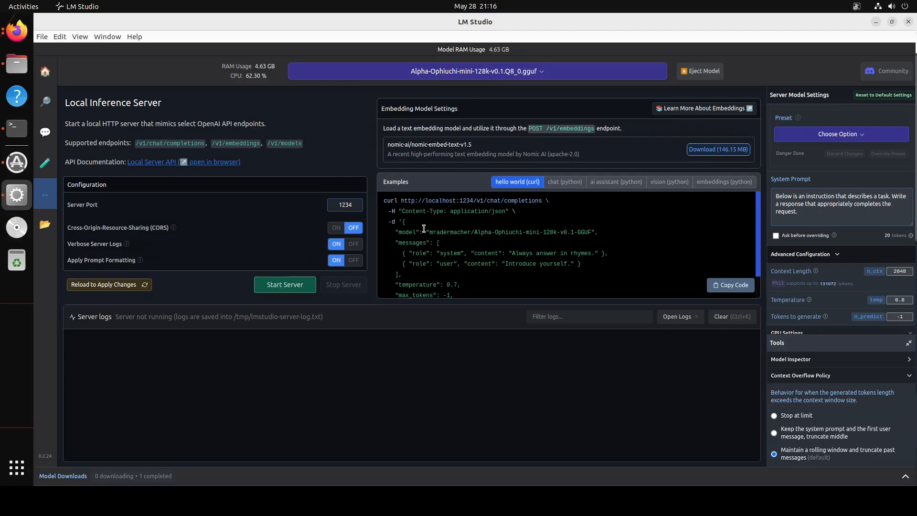
{"action": "mouse_move", "coordinate": [555, 234]}
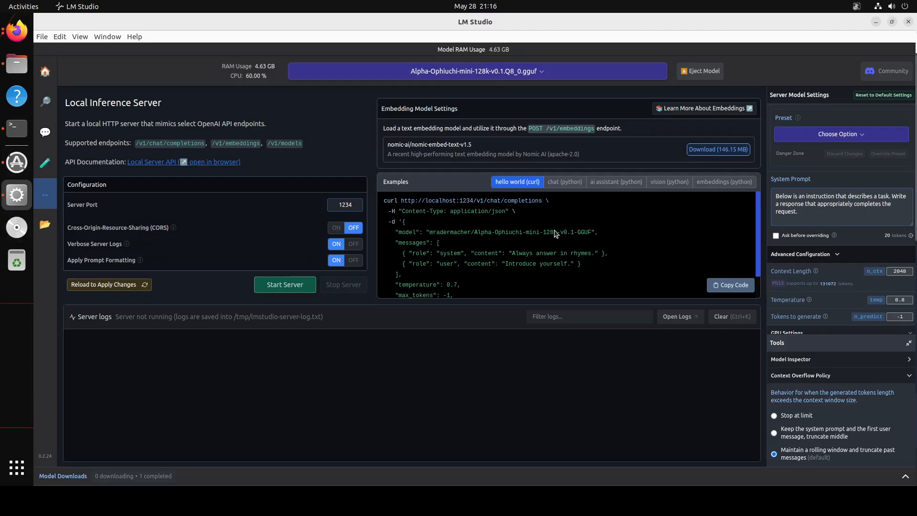
Show the chat (python) example code for the local server, then return to the home screen.
{"action": "left_click", "coordinate": [564, 181]}
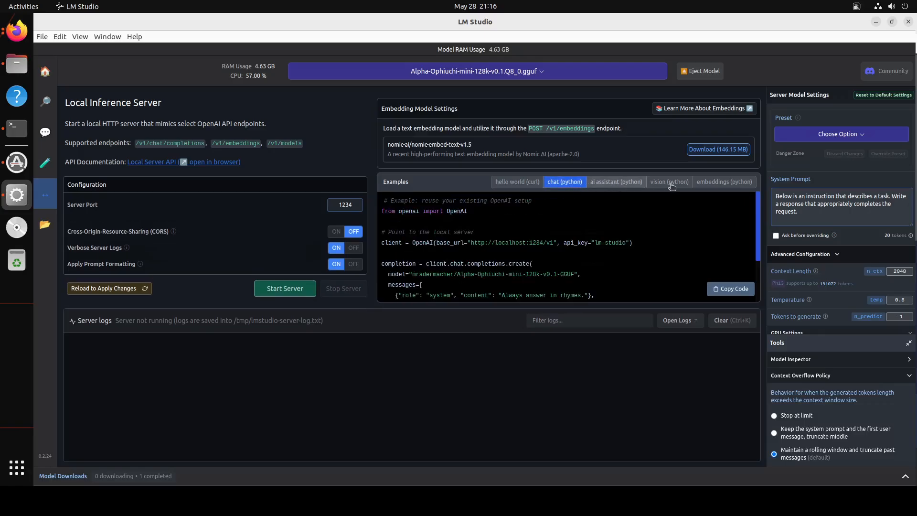
{"action": "mouse_move", "coordinate": [385, 217]}
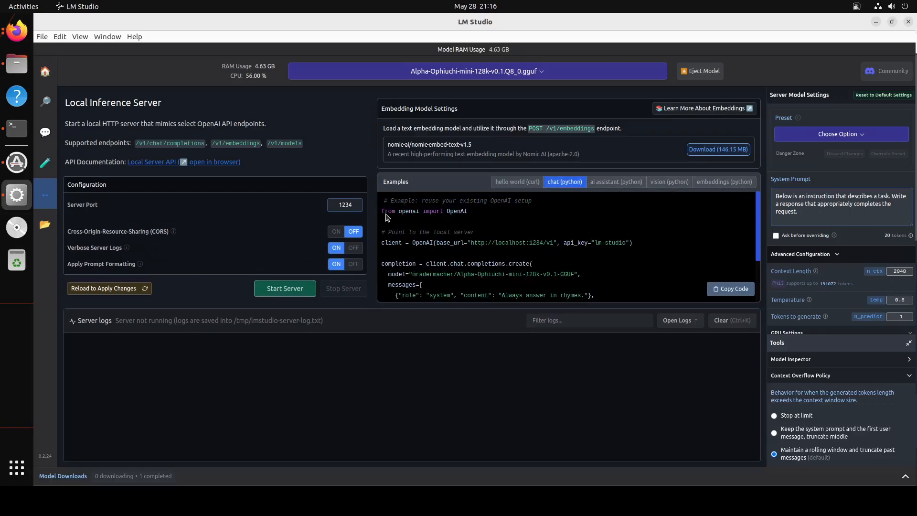
{"action": "mouse_move", "coordinate": [720, 251]}
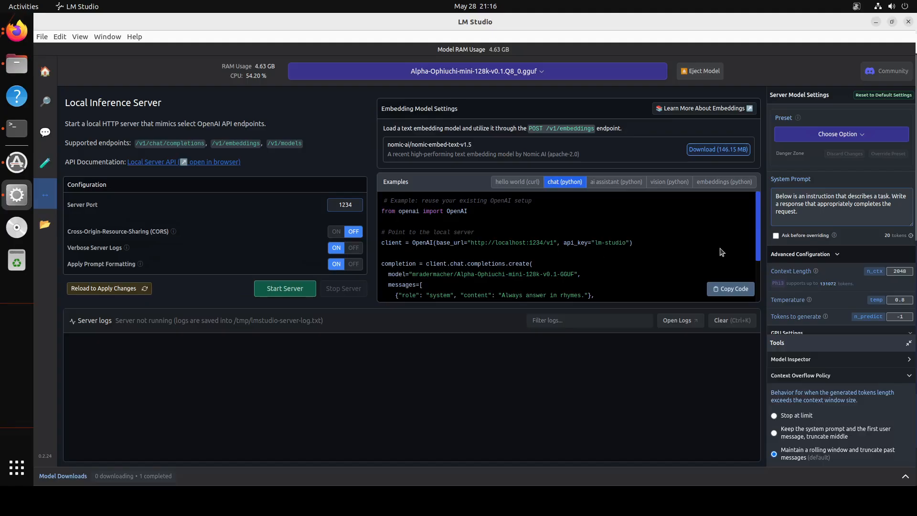
{"action": "mouse_move", "coordinate": [471, 261]}
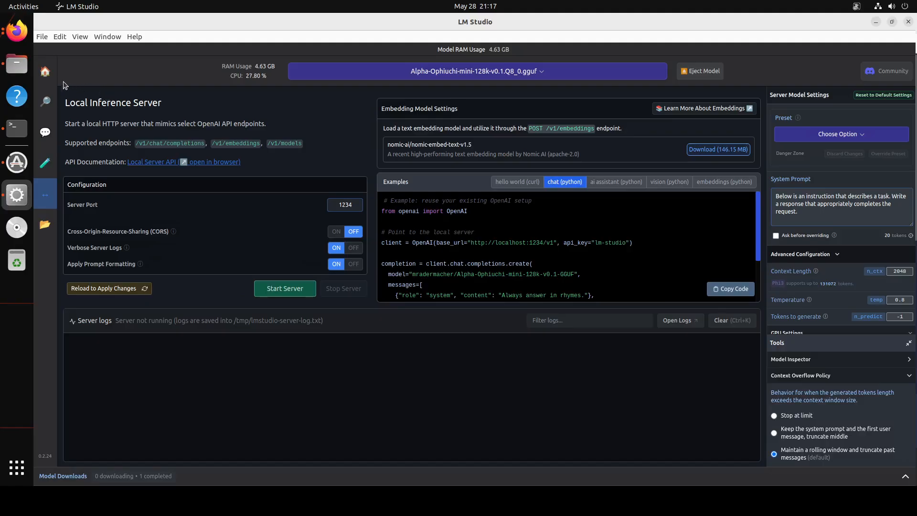
{"action": "left_click", "coordinate": [45, 71]}
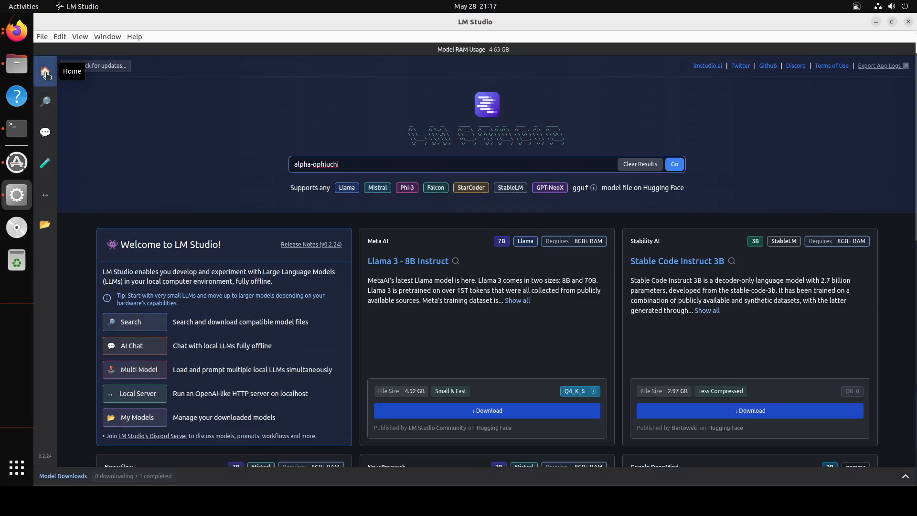
{"action": "mouse_move", "coordinate": [41, 278]}
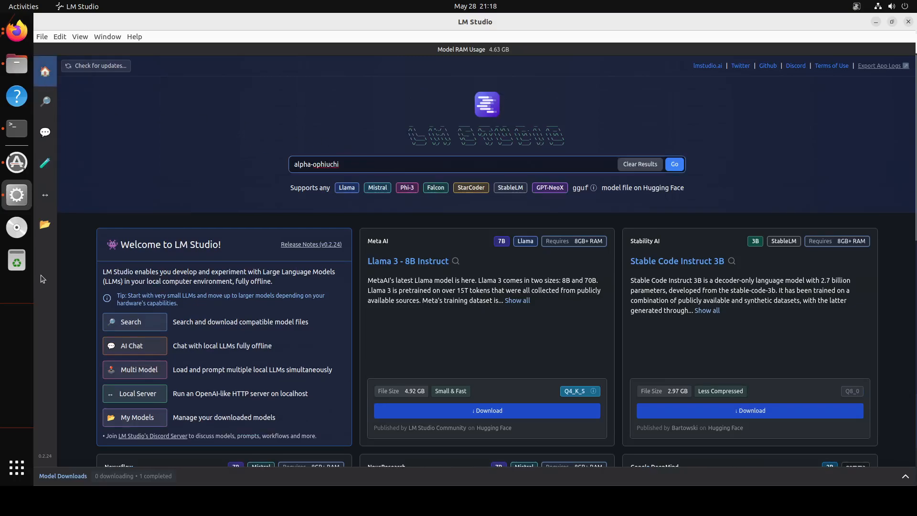